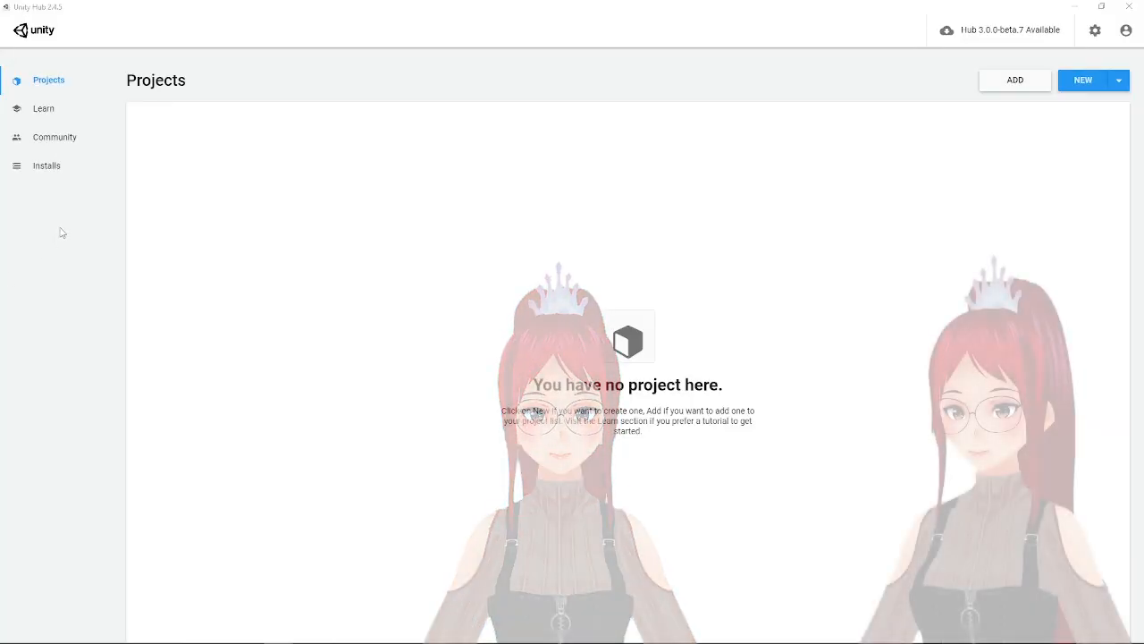
# - Leave Unity Hub's empty Projects view for the unity.com Download Unity page in Chrome
pyautogui.click(46, 166)
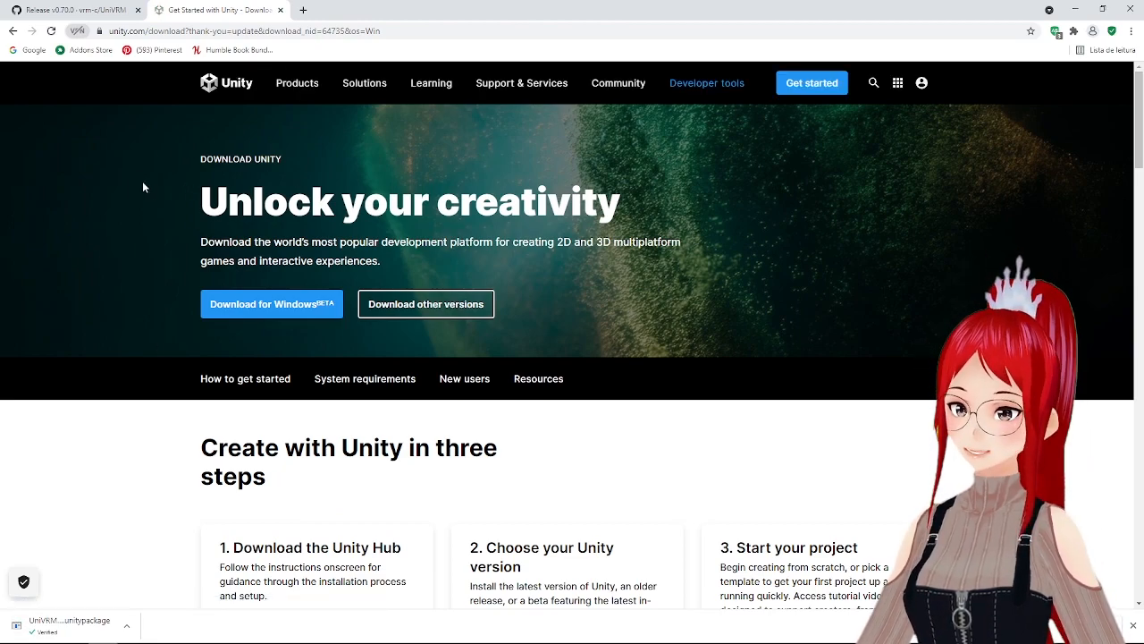
# - Find Unity 2020.3.0 in the download archive and send it to Unity Hub
pyautogui.scroll(-3)
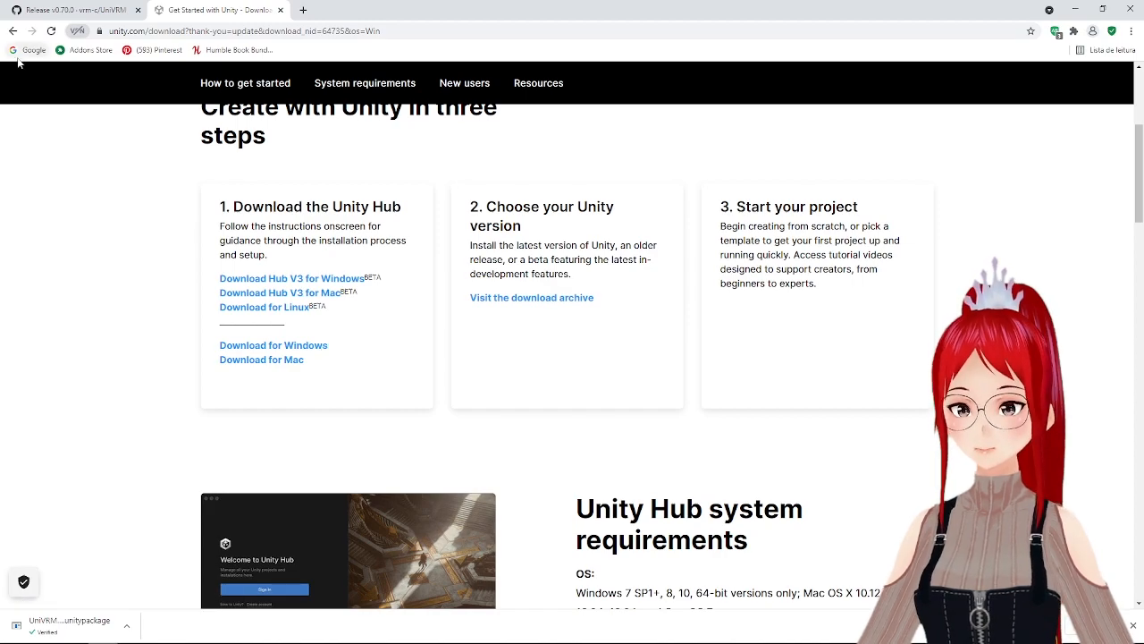
pyautogui.click(532, 297)
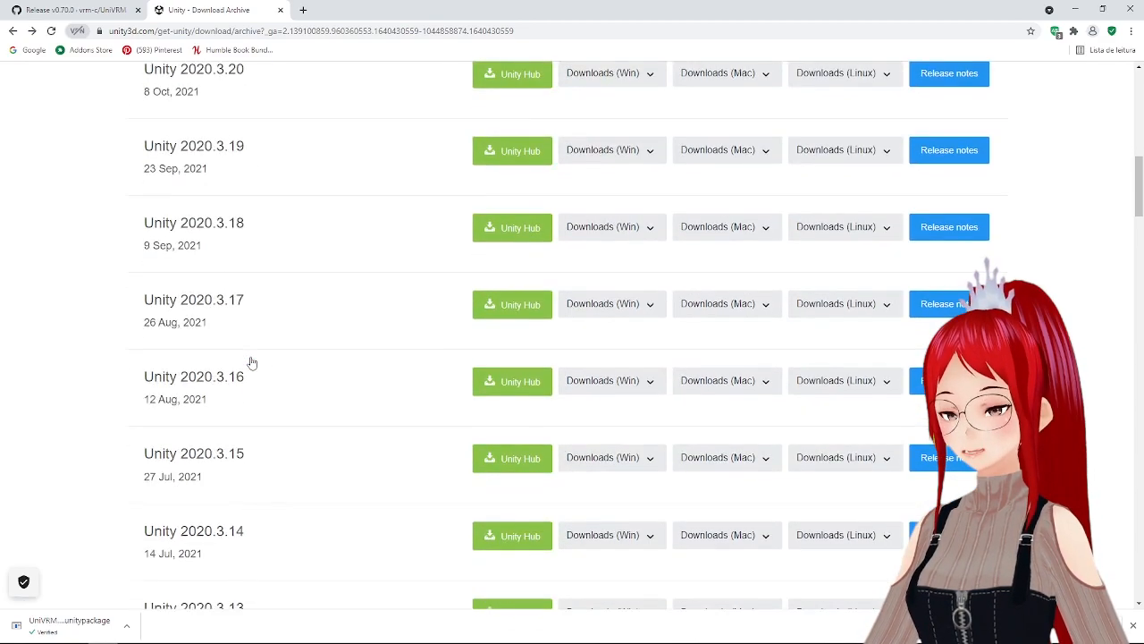
pyautogui.scroll(-3)
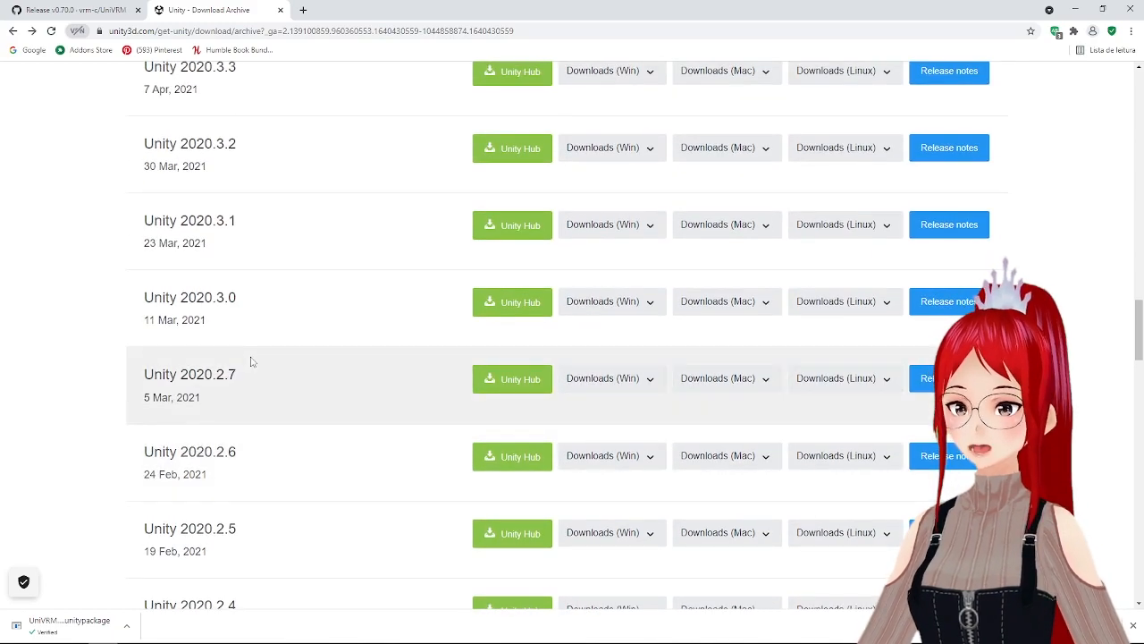
pyautogui.moveTo(439, 310)
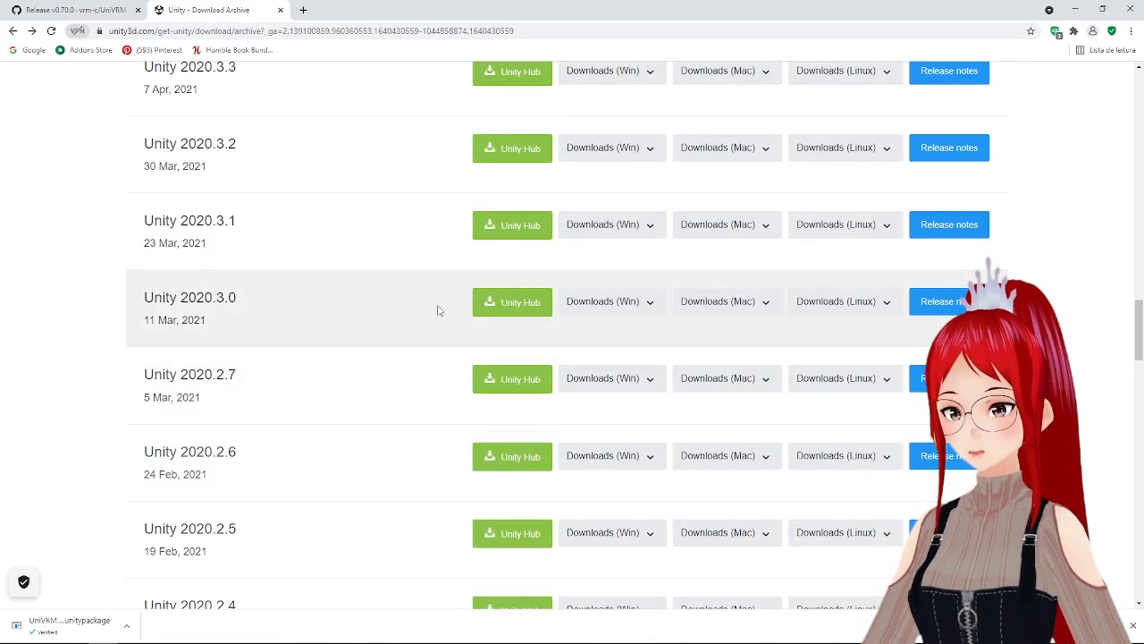
pyautogui.click(511, 301)
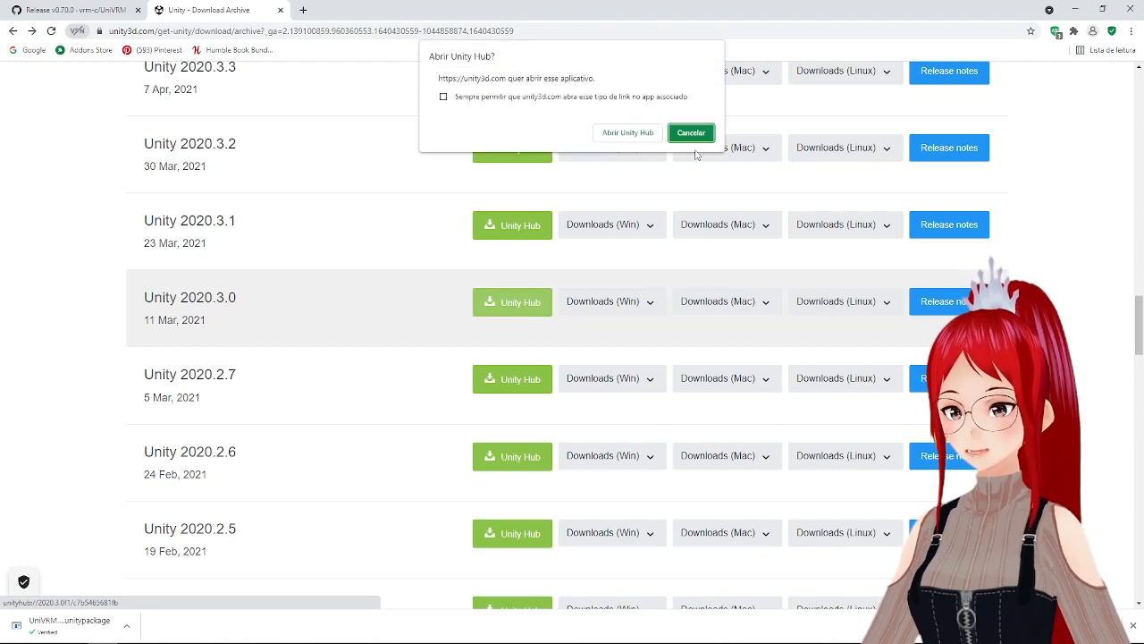
pyautogui.click(690, 132)
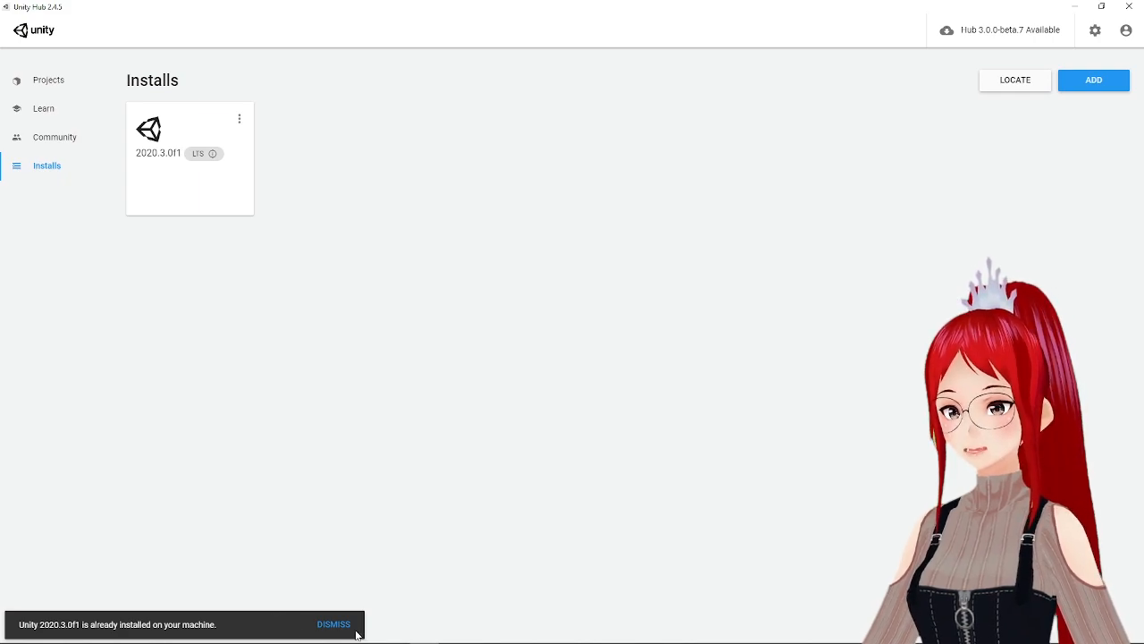
# - Dismiss the 2020.3.0f1 already-installed notice and go to the UniVRM releases page
pyautogui.click(332, 624)
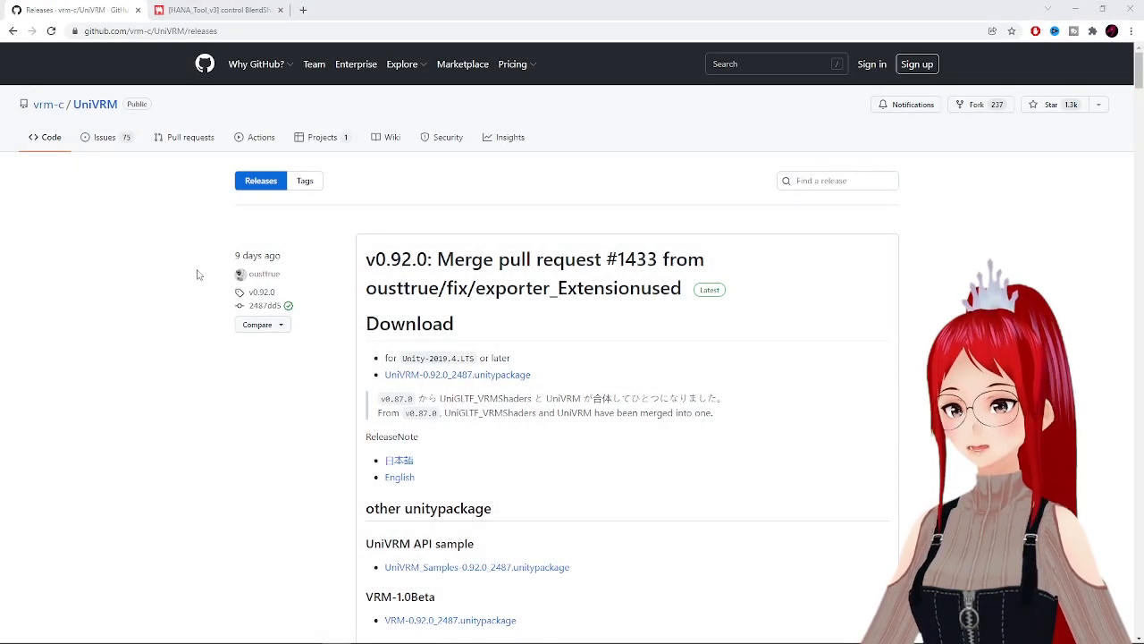
# - Review the UniVRM v0.92.0 release and the HANA_Tool v3 BOOTH preview images
pyautogui.scroll(-3)
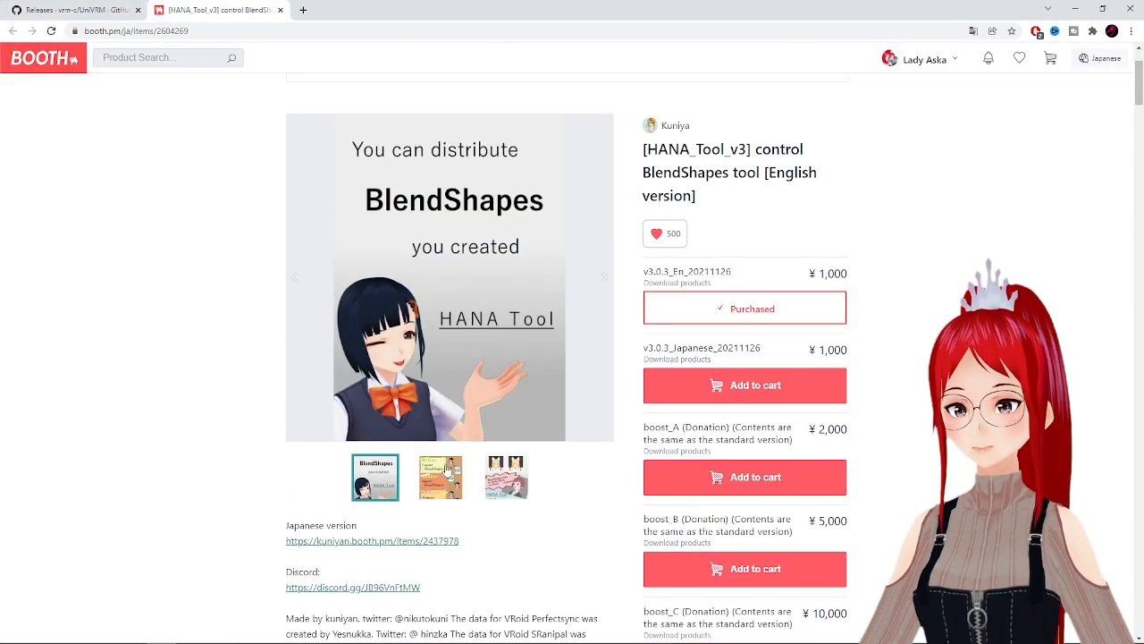
pyautogui.click(440, 477)
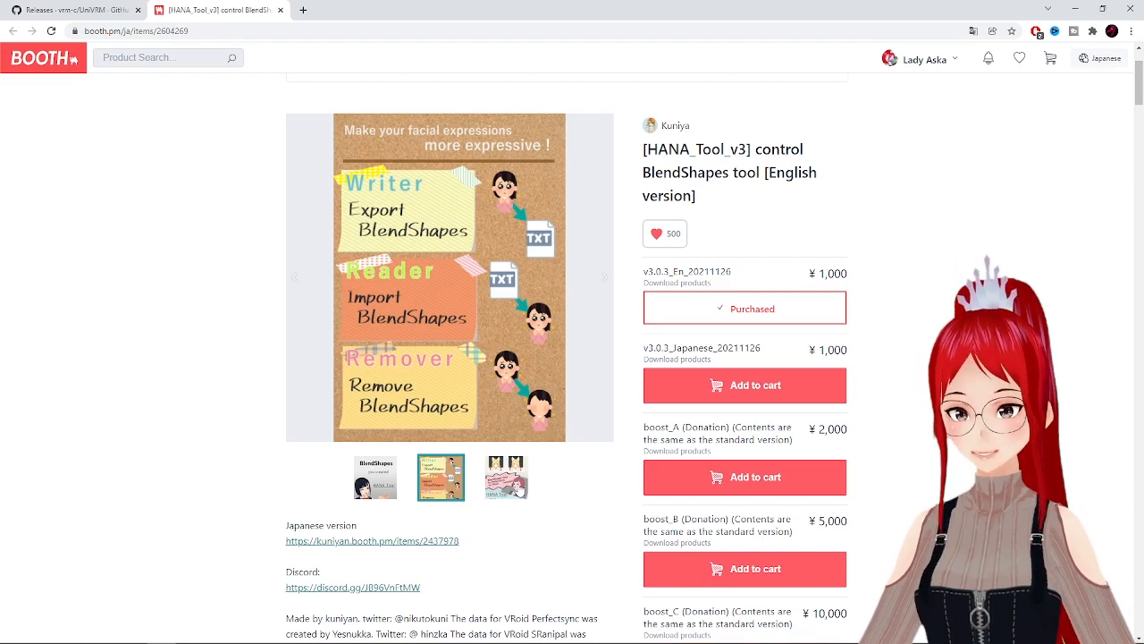
pyautogui.click(506, 476)
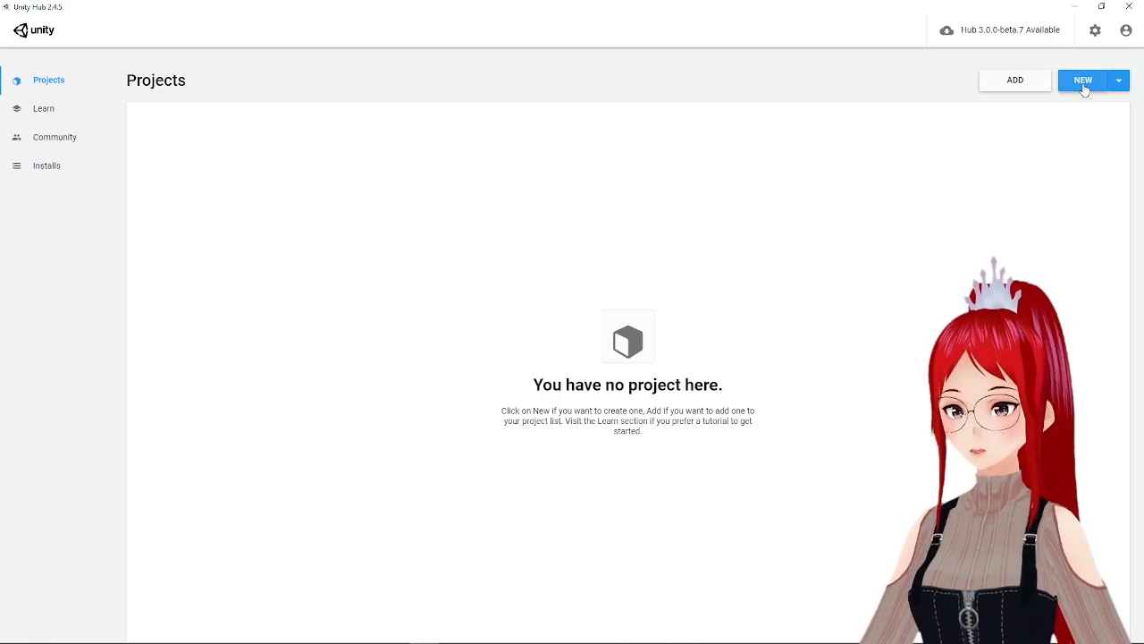
# - Create a new 3D project named Aska_test
pyautogui.click(1082, 80)
pyautogui.write('Aska_test')
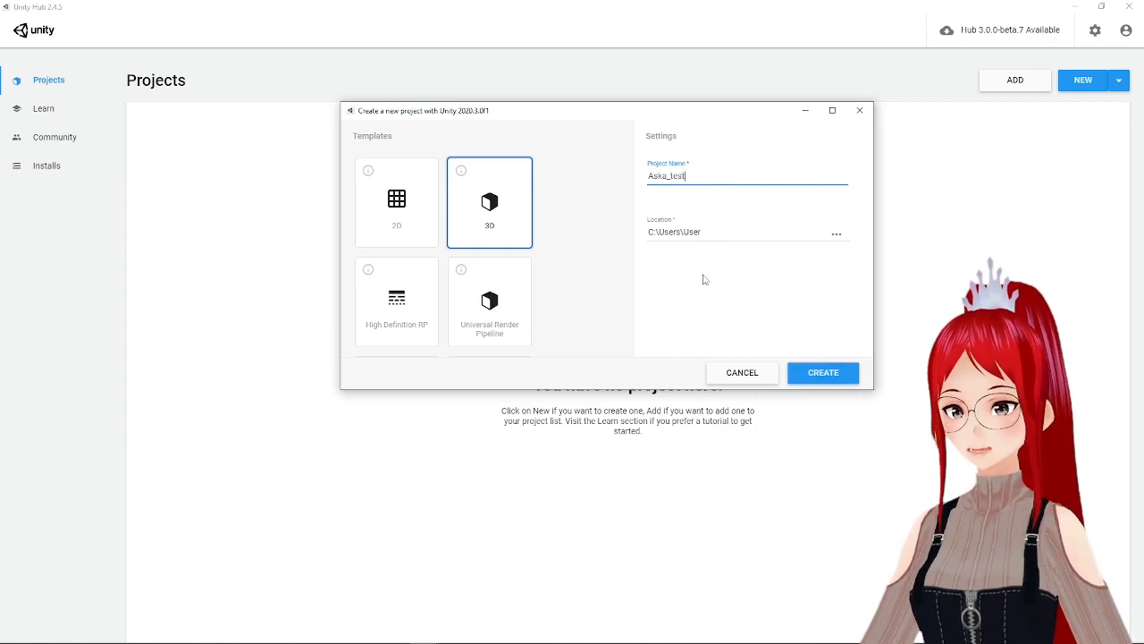
pyautogui.click(822, 372)
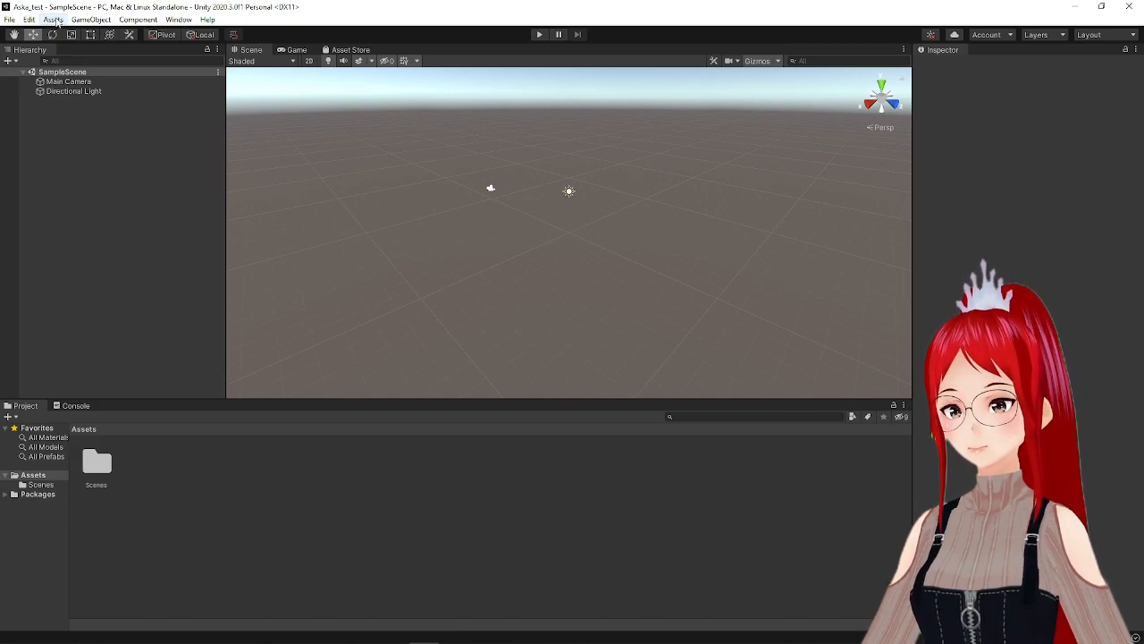
# - Import all of UniVRM-0.92.0_2487.unitypackage as a custom package
pyautogui.click(53, 19)
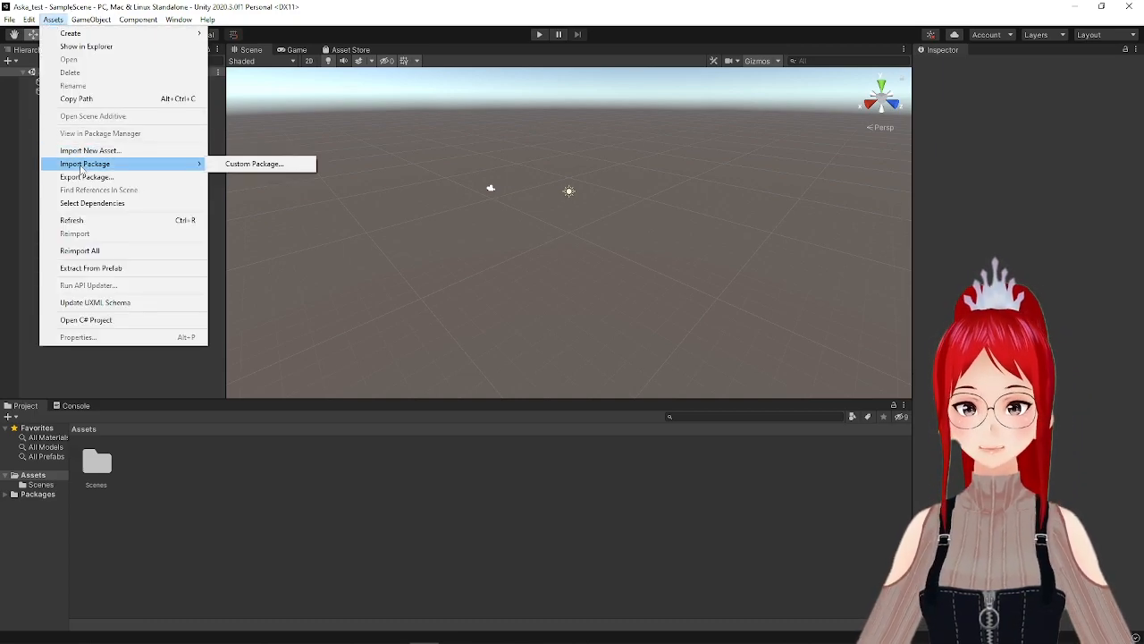
pyautogui.moveTo(254, 163)
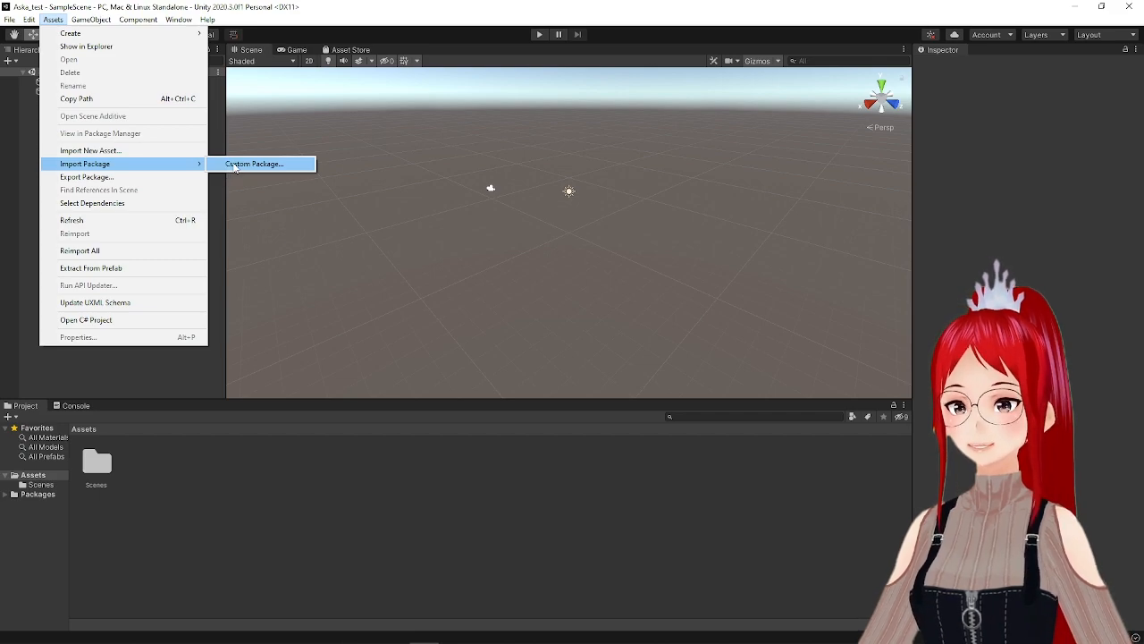
pyautogui.click(254, 163)
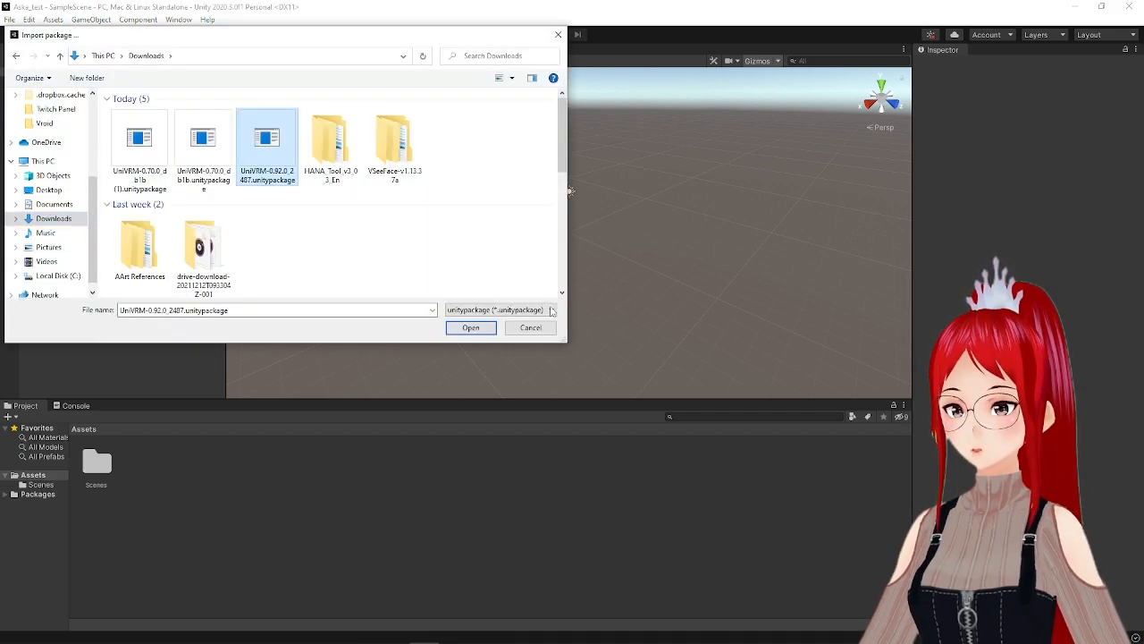
pyautogui.click(471, 327)
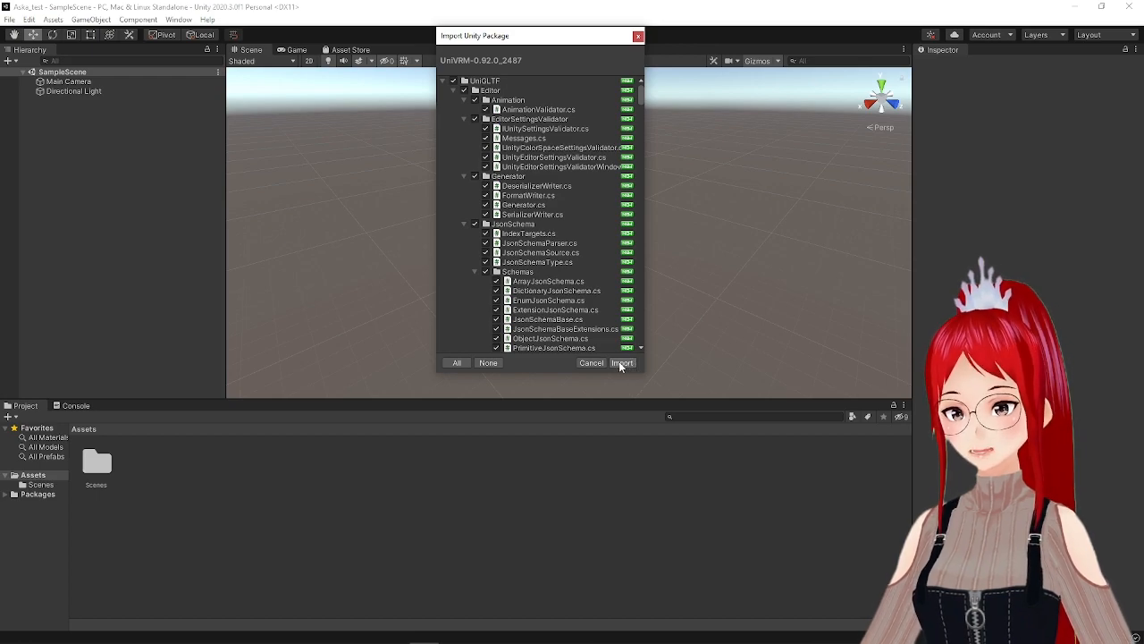
pyautogui.click(622, 362)
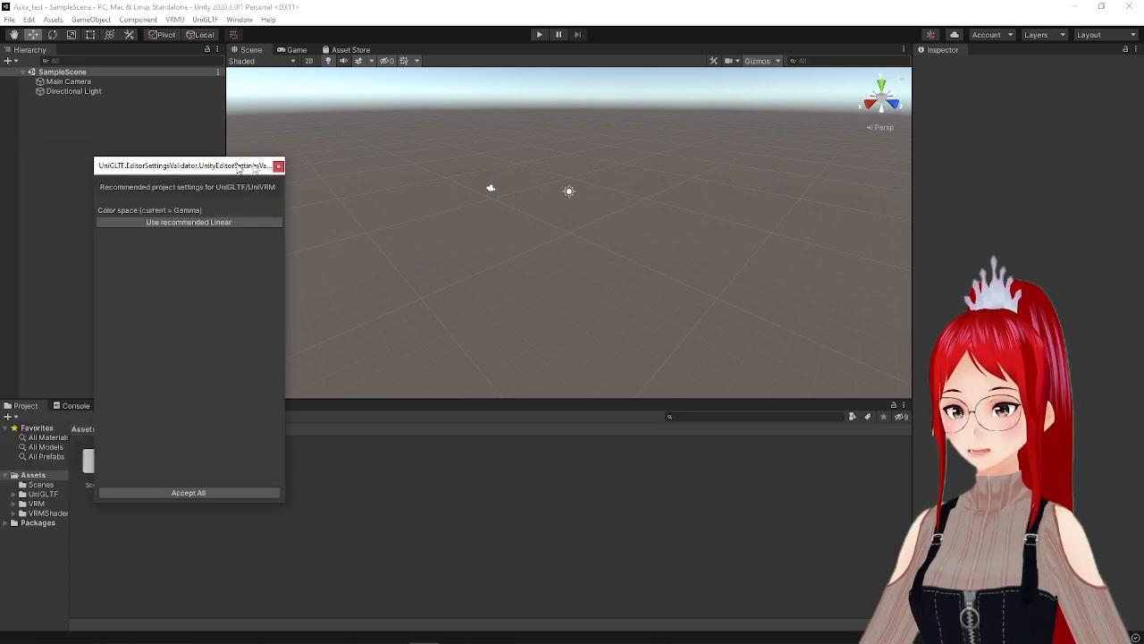
# - Move the UniVRM settings window aside and import the ASKA_2D_Test .vrm into Assets
pyautogui.moveTo(187, 165); pyautogui.dragTo(297, 110)
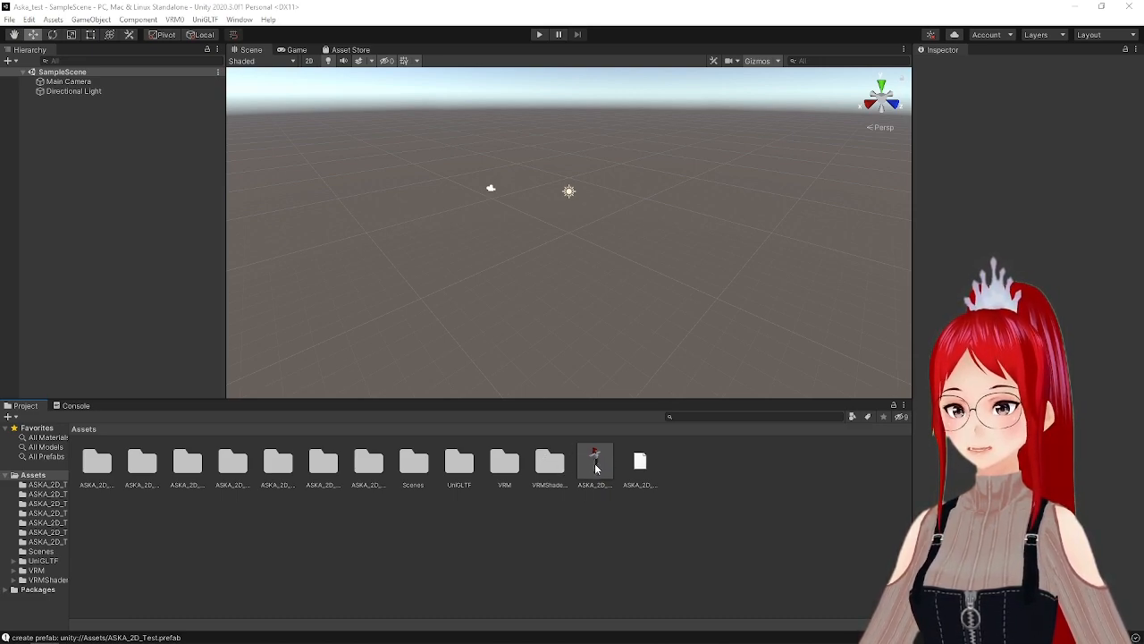
# - Drag the ASKA_2D_Test prefab from the Project panel into the Scene view
pyautogui.click(595, 460)
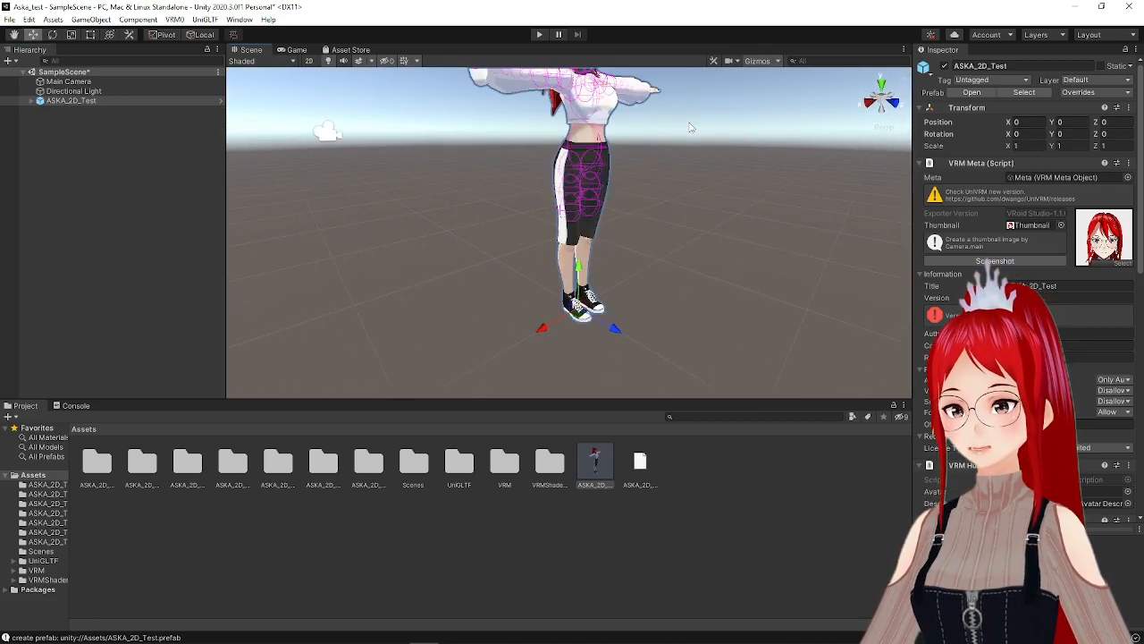
pyautogui.click(53, 19)
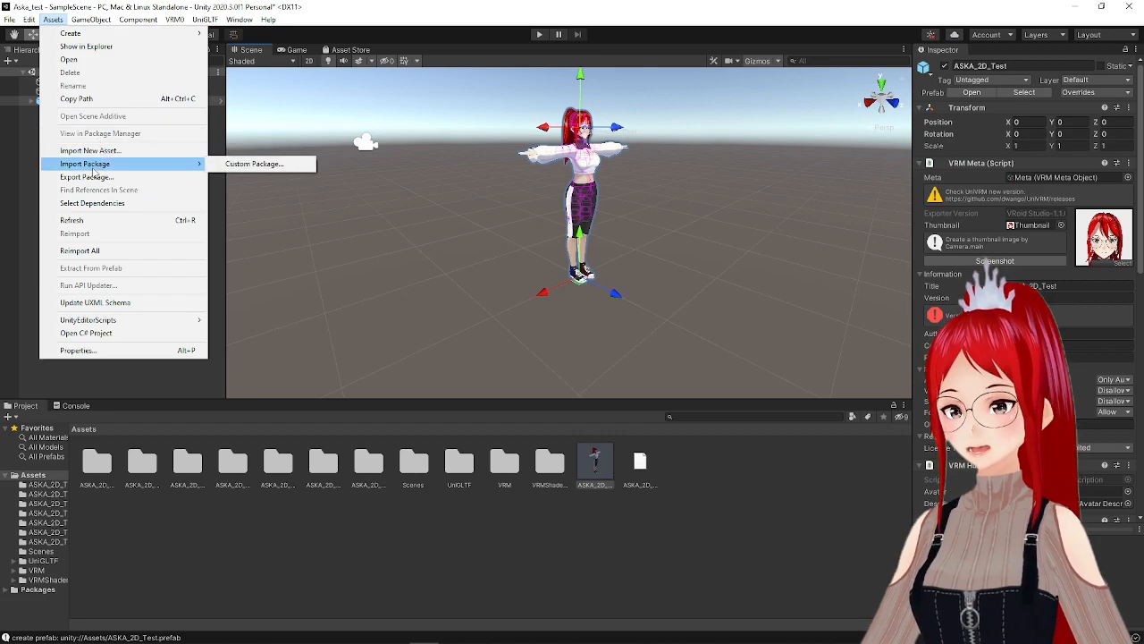
pyautogui.moveTo(255, 163)
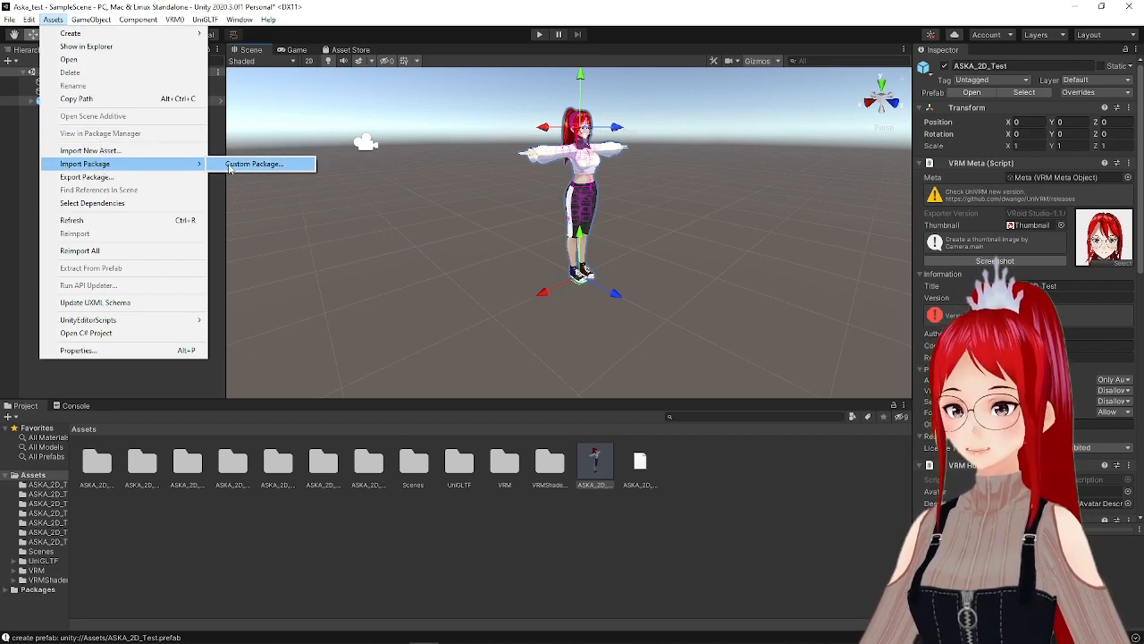
# - Import HANA_Tool_v3_0_3_VRM_En.unitypackage from the HANA_Tool_v3_0_3_En folder
pyautogui.click(254, 163)
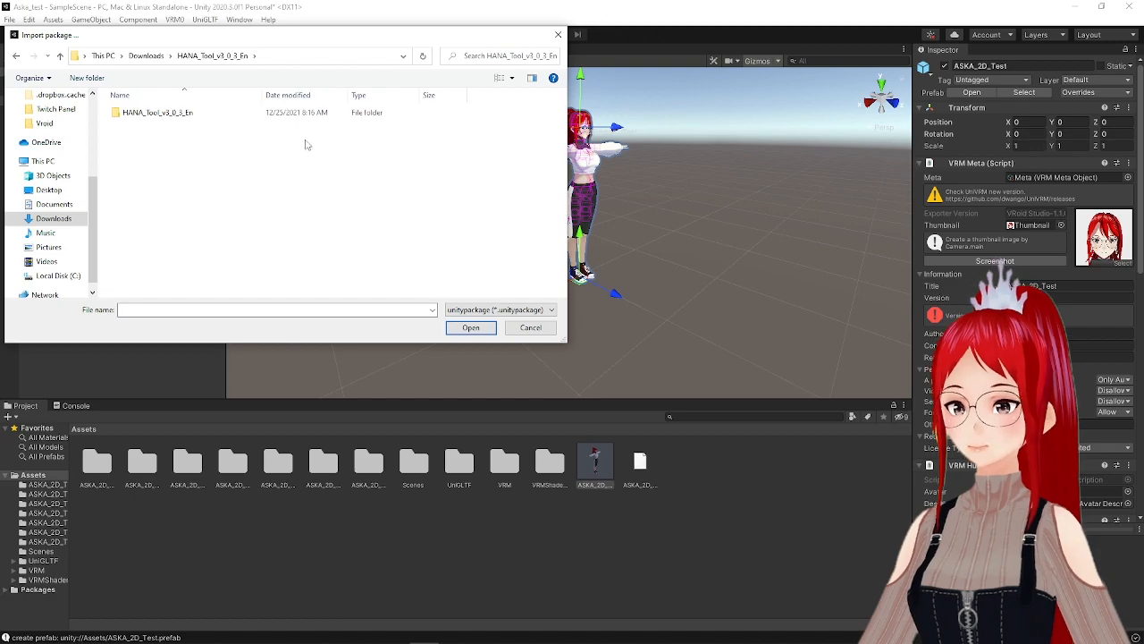
pyautogui.doubleClick(183, 126)
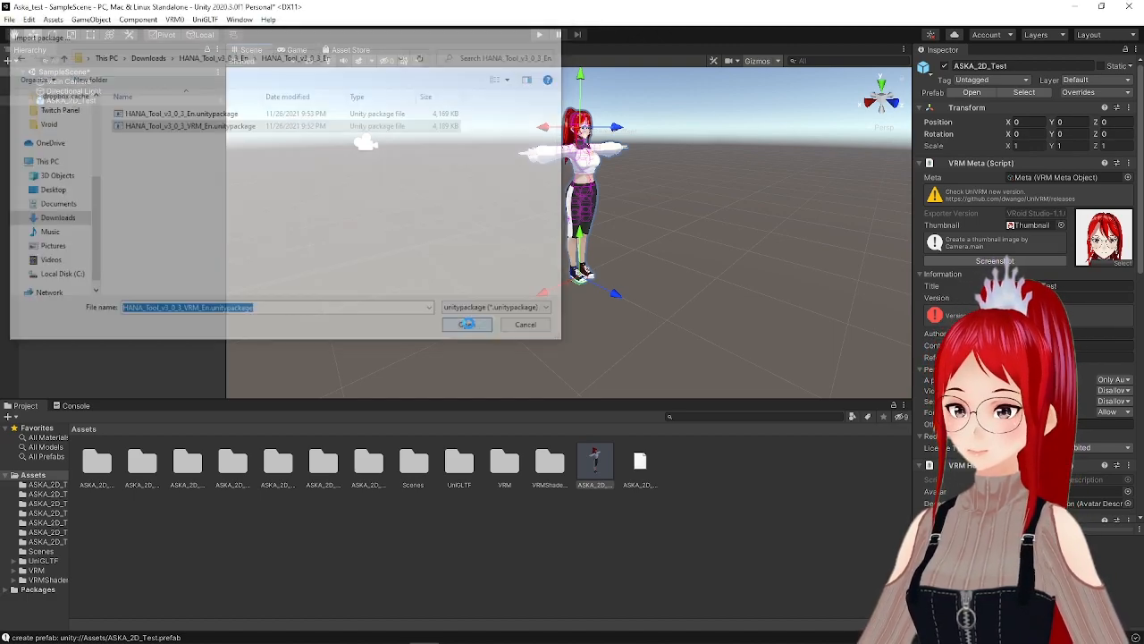
pyautogui.click(466, 324)
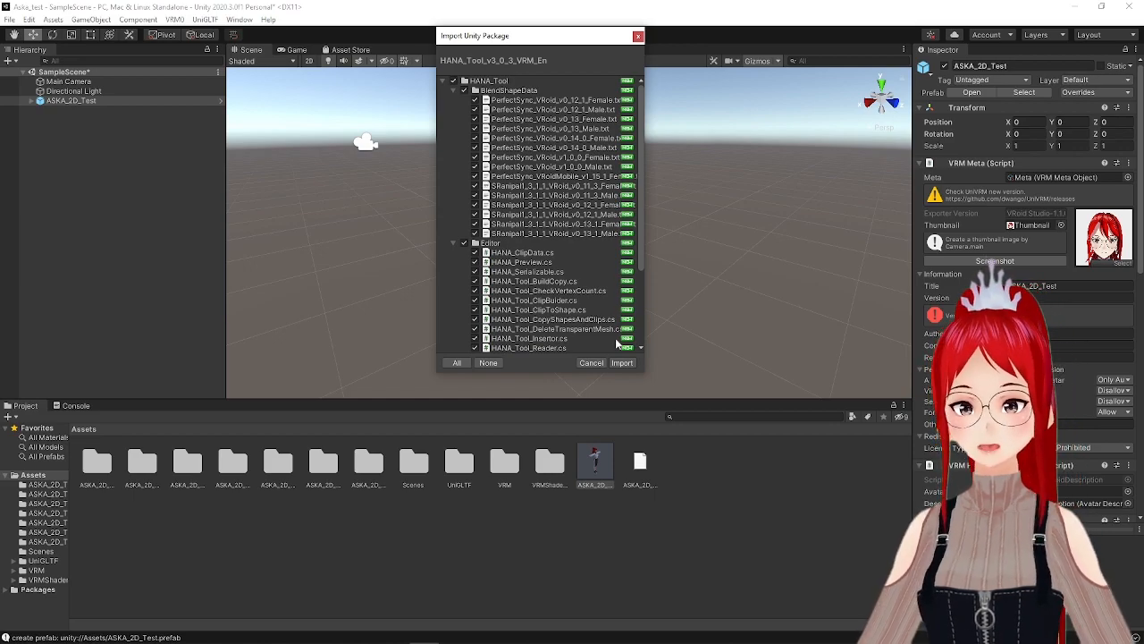
pyautogui.click(245, 19)
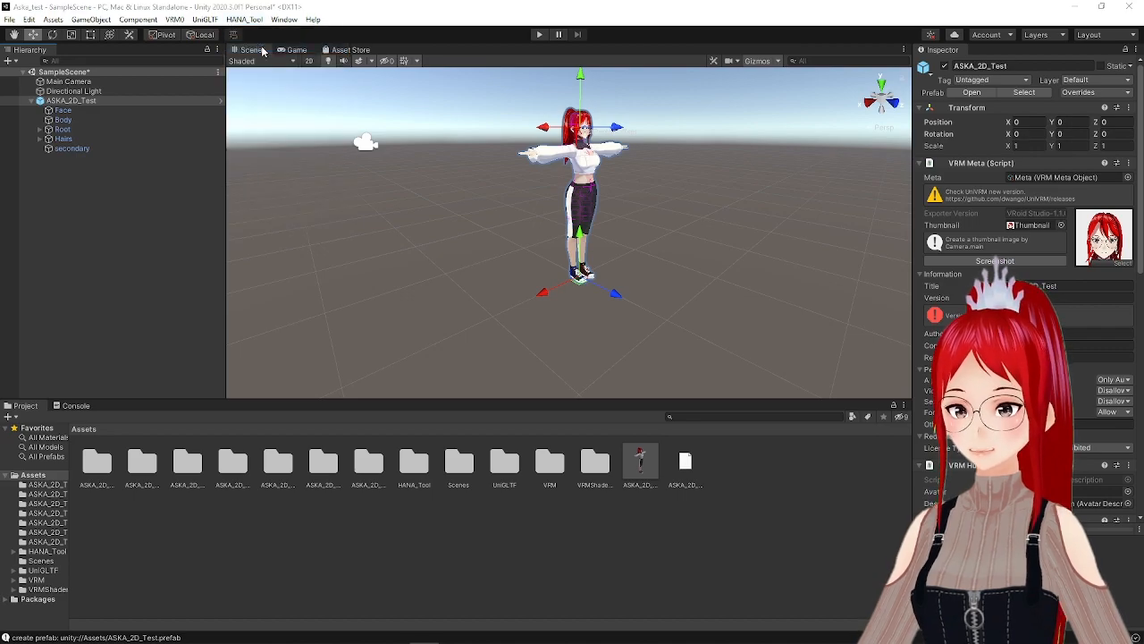
# - Use HANA_Tool_Reader to read PerfectSync v1_0_0 Female blendshapes into the Face SkinnedMeshRenderer
pyautogui.click(244, 19)
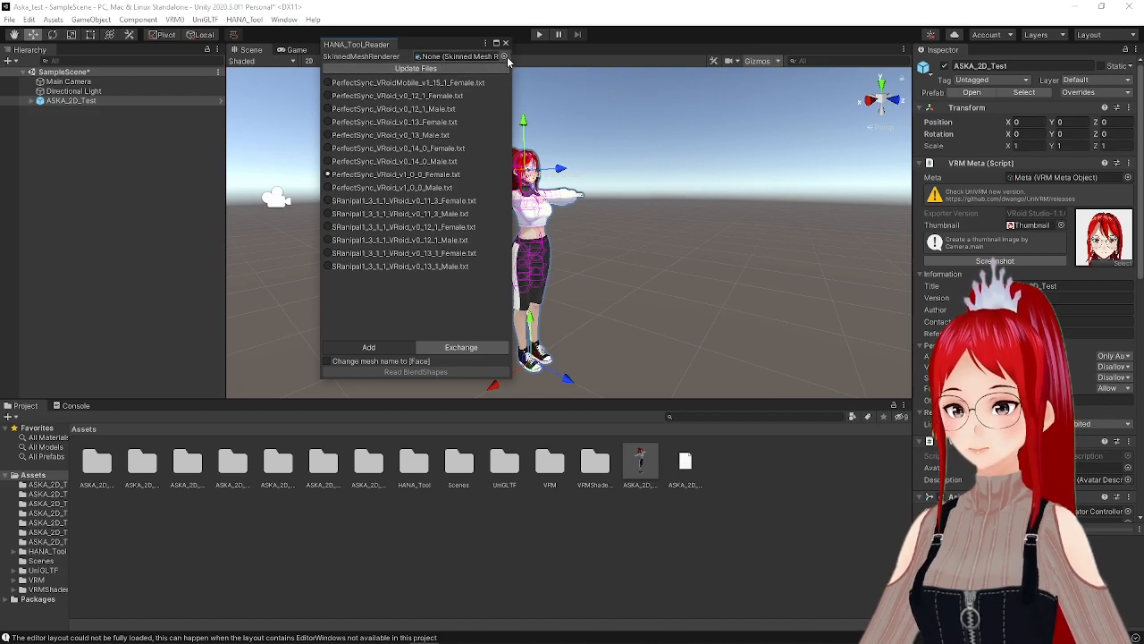
pyautogui.click(505, 56)
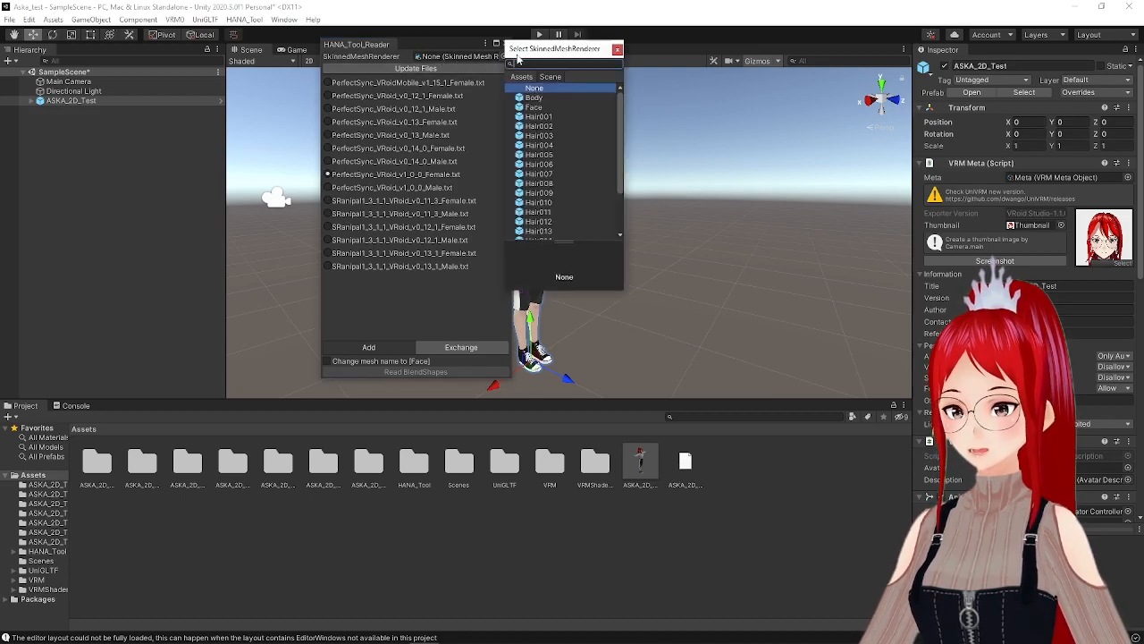
pyautogui.moveTo(559, 48); pyautogui.dragTo(595, 45)
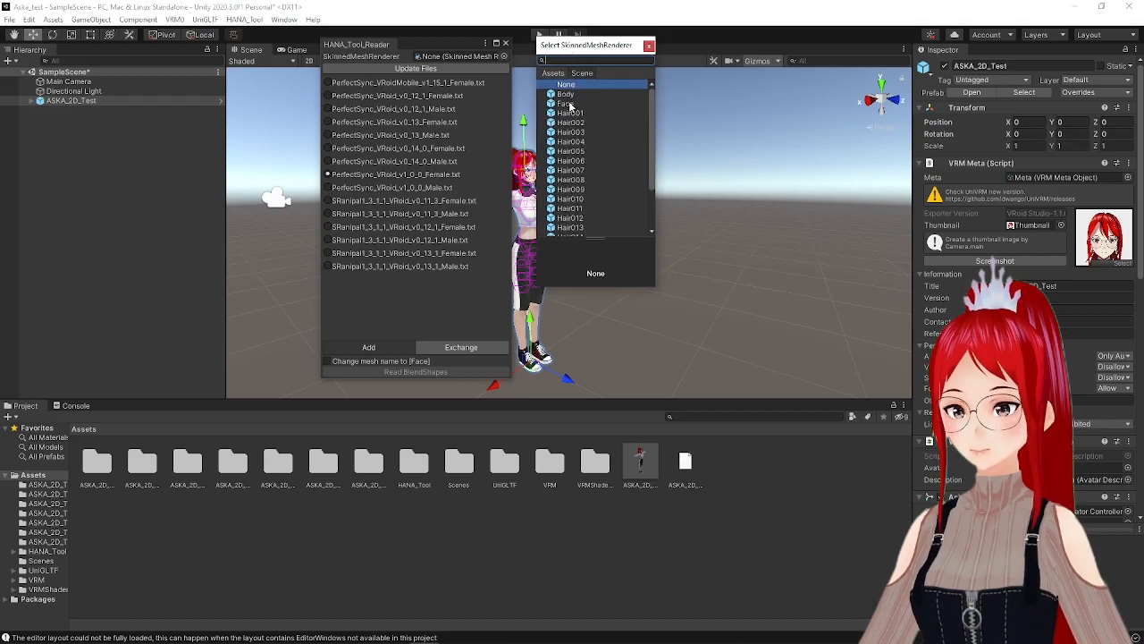
pyautogui.click(566, 103)
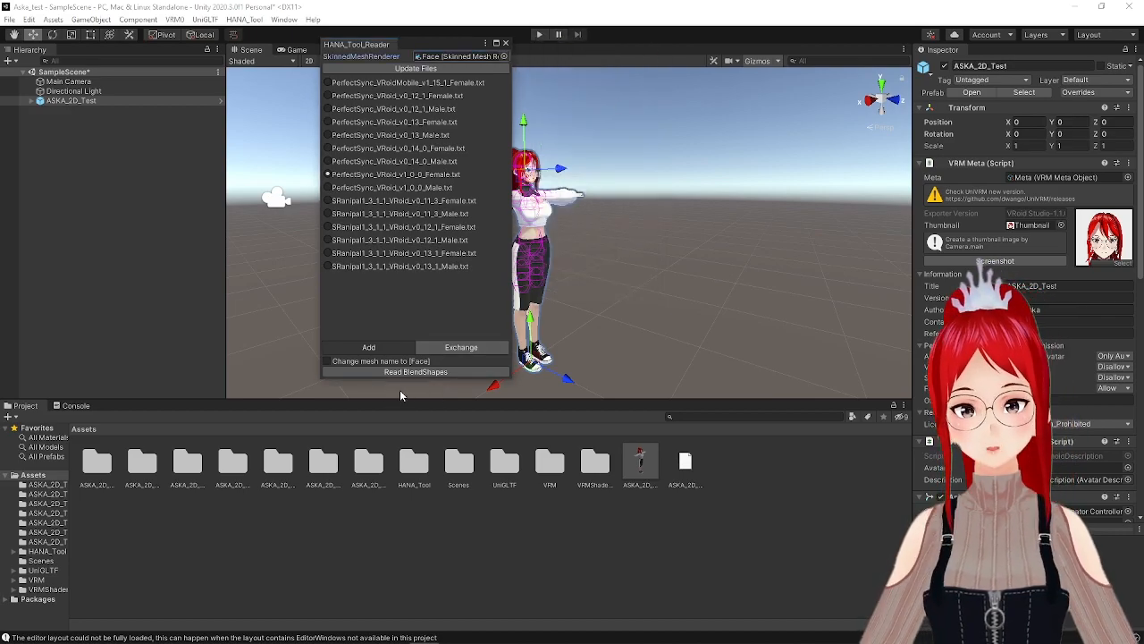
pyautogui.click(416, 372)
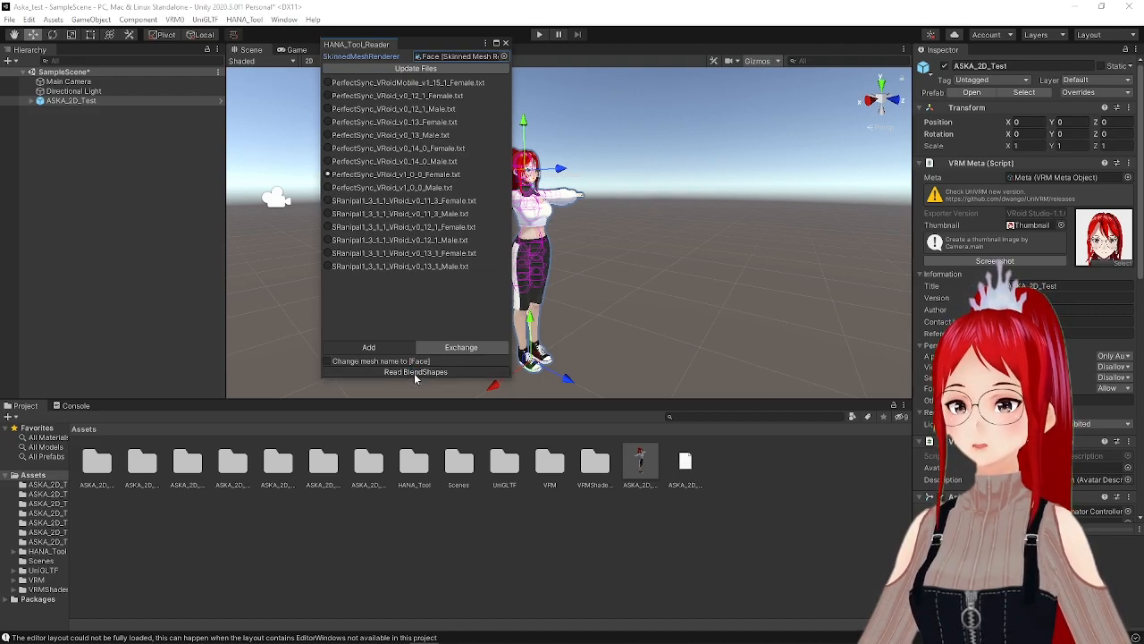
pyautogui.click(415, 372)
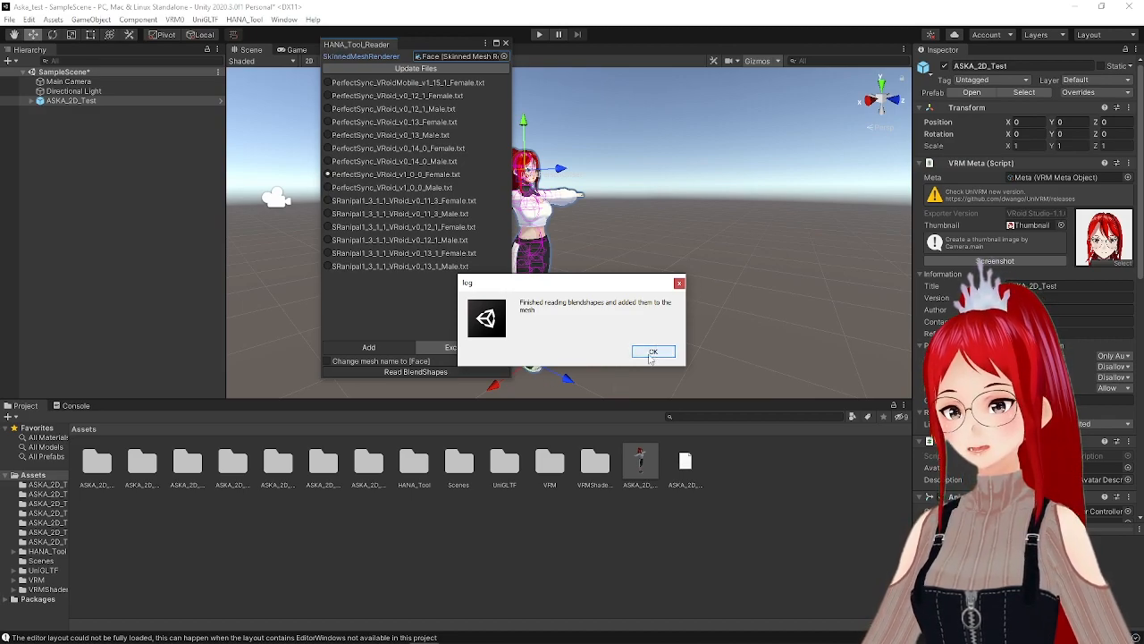
pyautogui.click(653, 350)
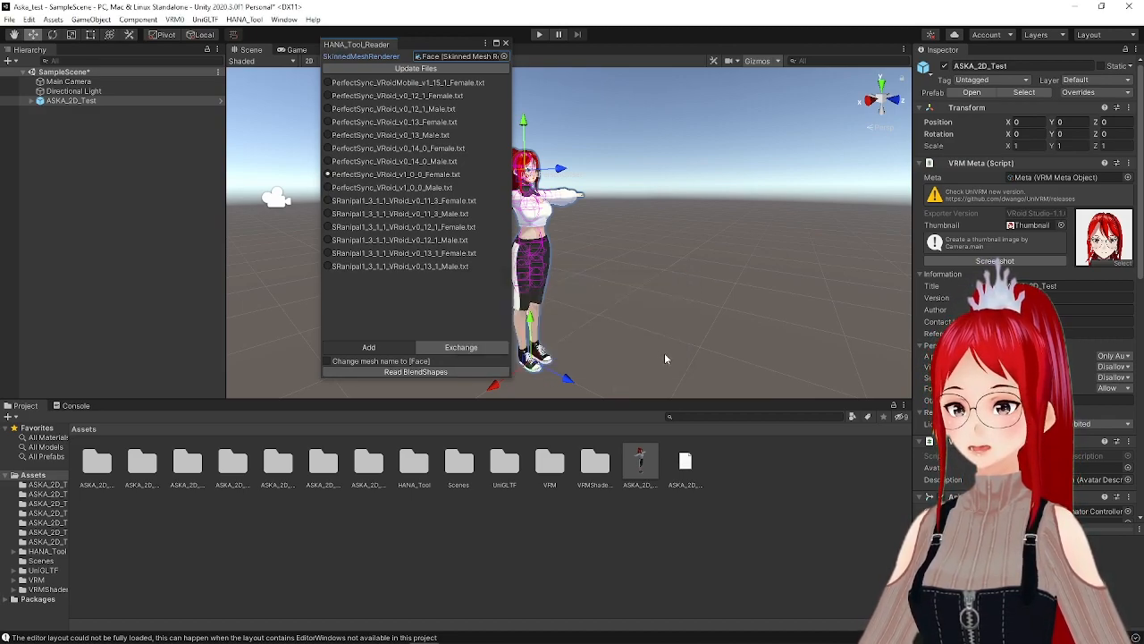
# - Close the blendshape reader and run HANA_Tool ClipBuilder on ASKA_2D_Test, confirming the finished log
pyautogui.click(506, 42)
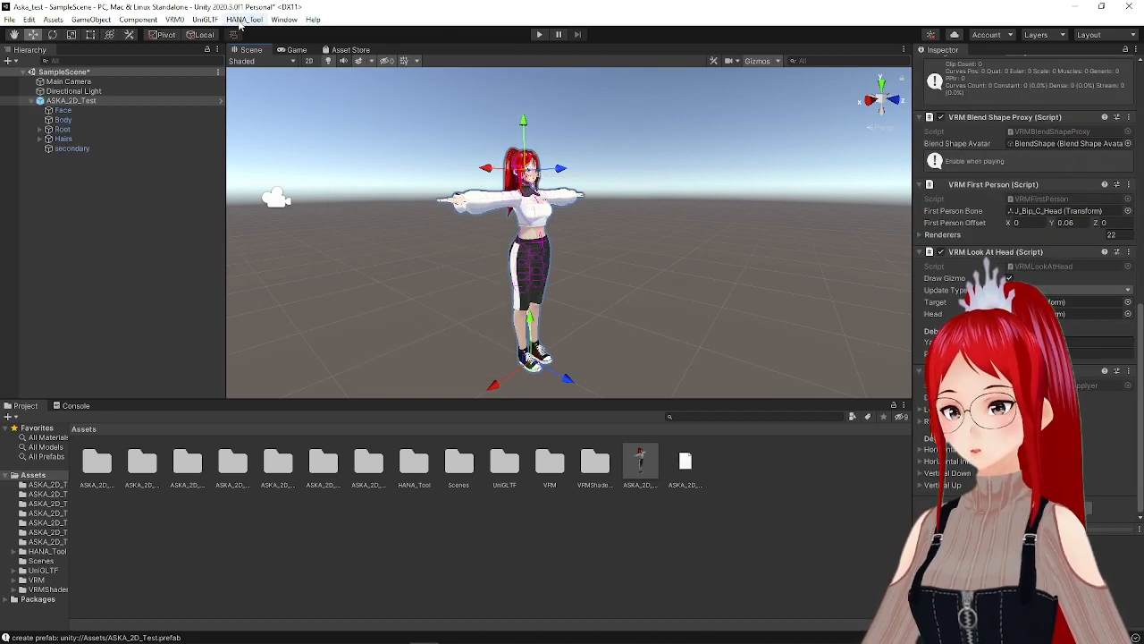
pyautogui.click(244, 18)
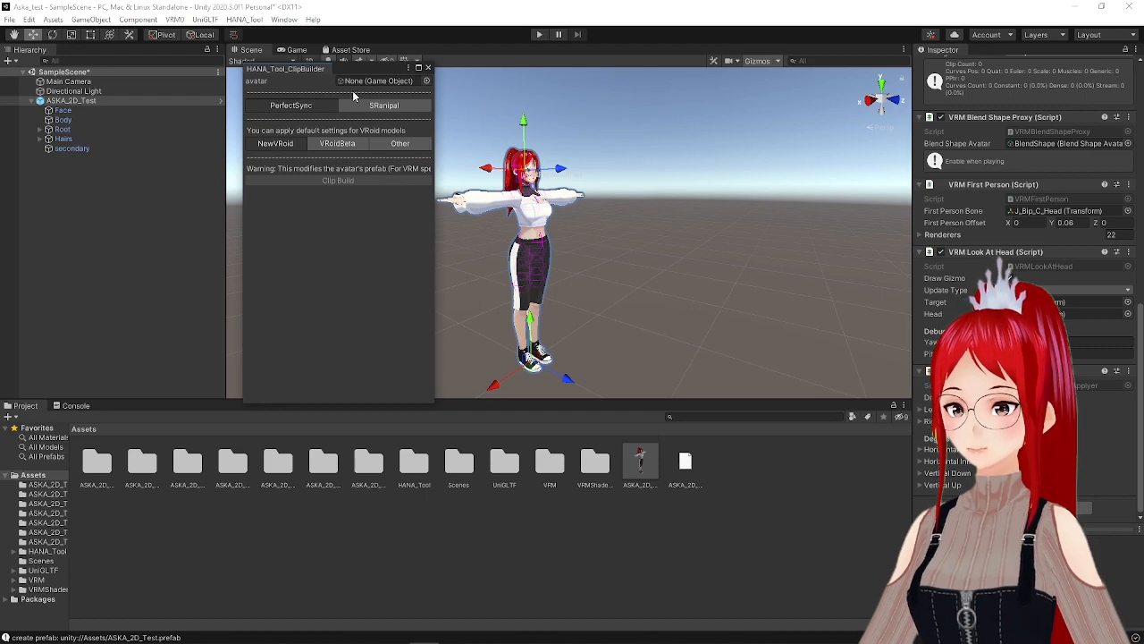
pyautogui.click(427, 80)
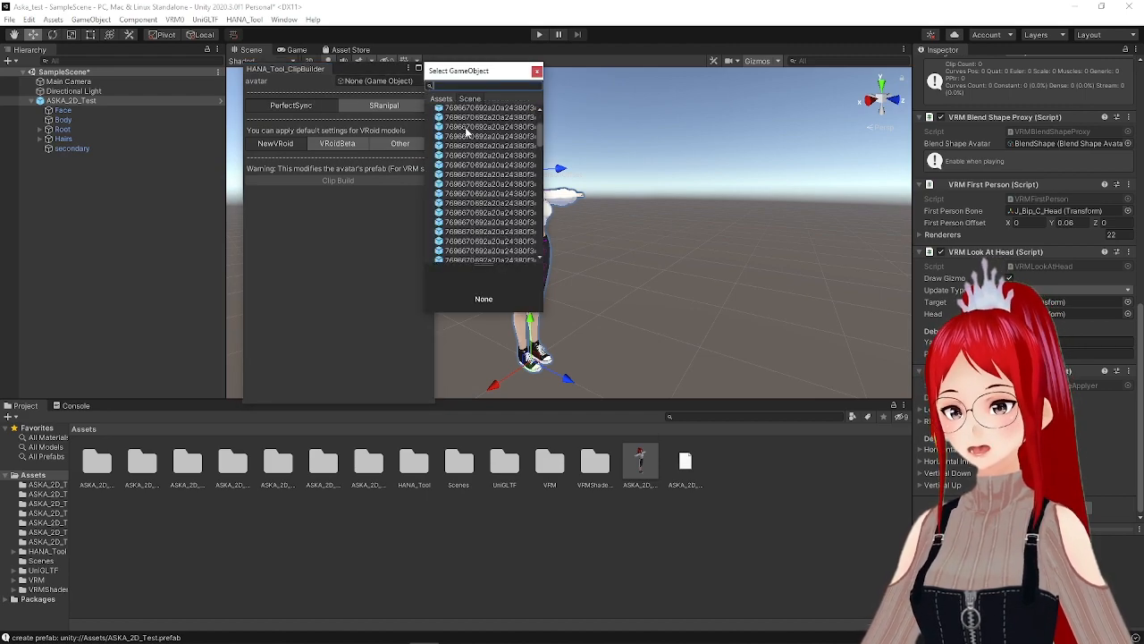
pyautogui.click(469, 205)
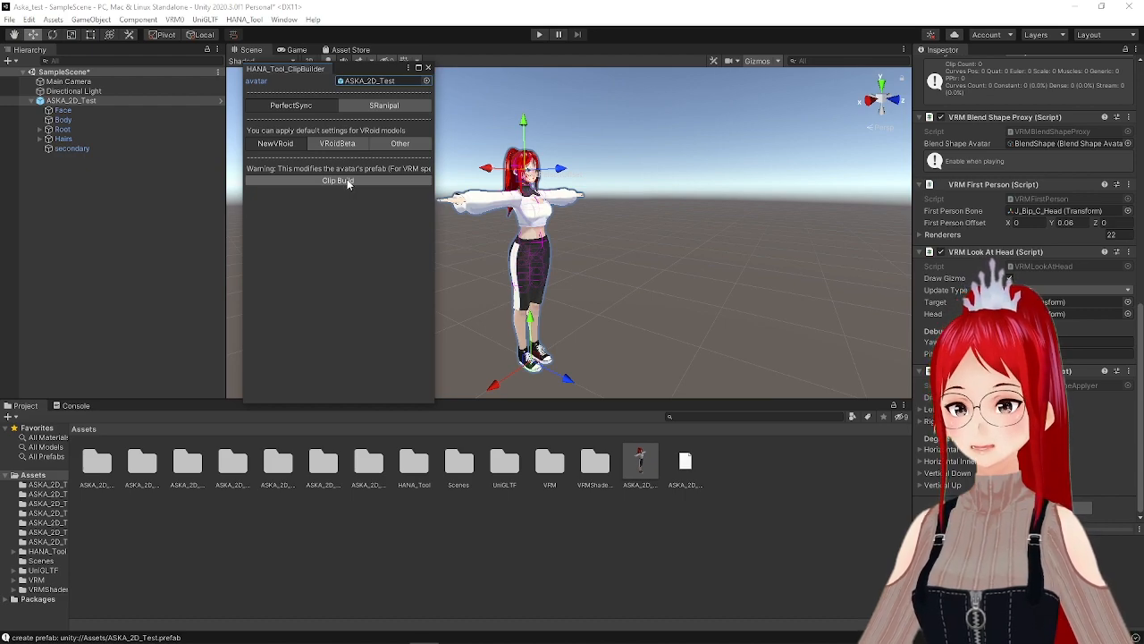
pyautogui.click(338, 181)
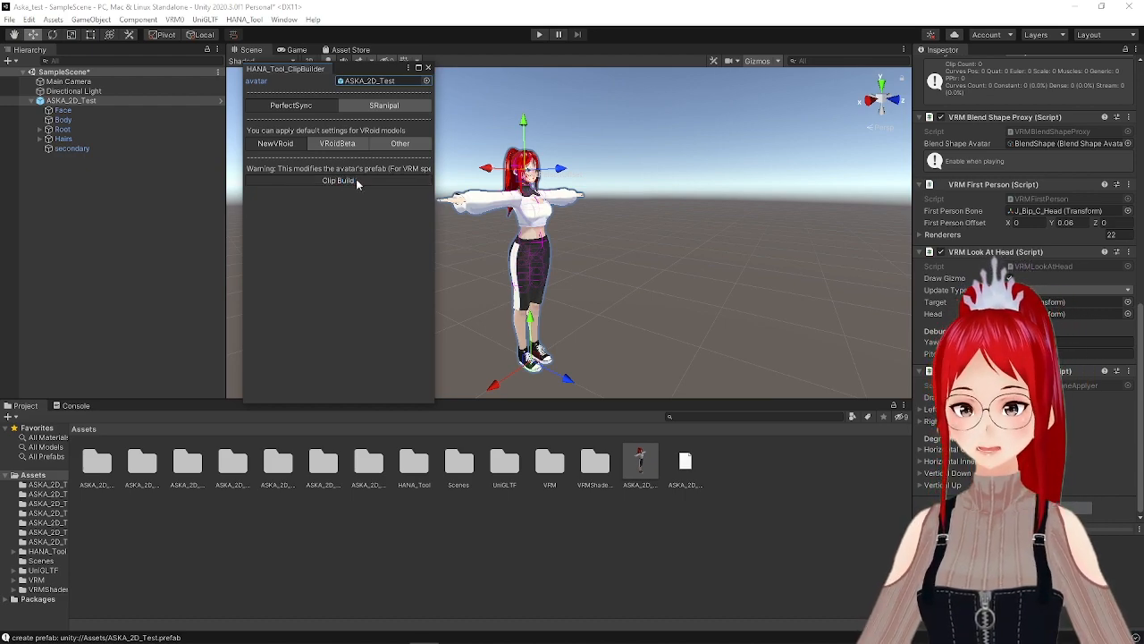
pyautogui.click(338, 180)
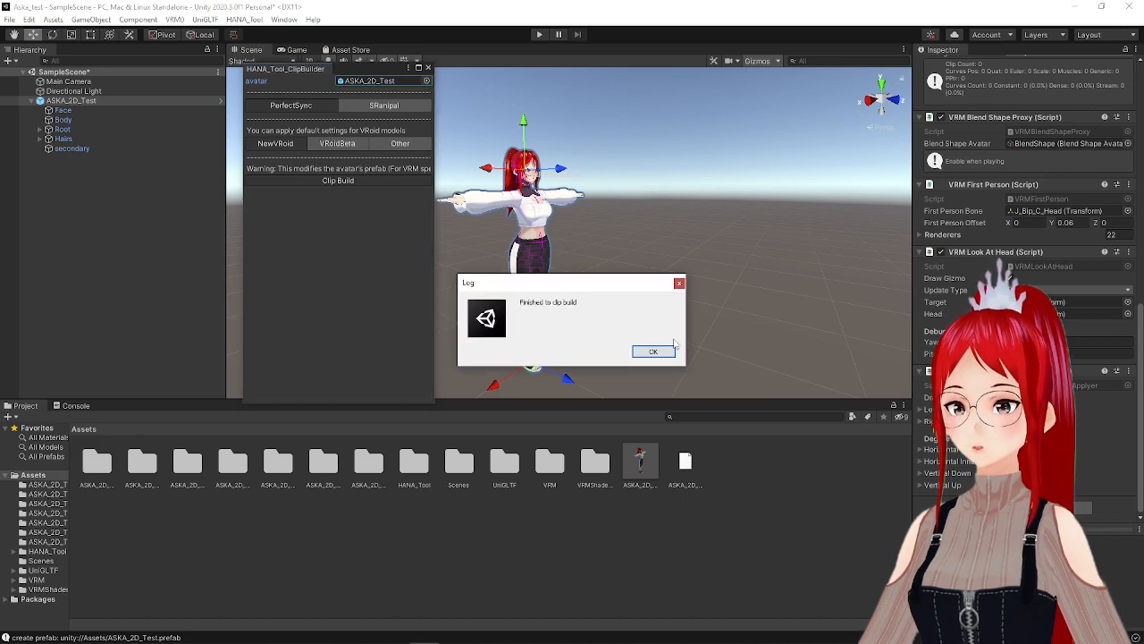
pyautogui.click(653, 350)
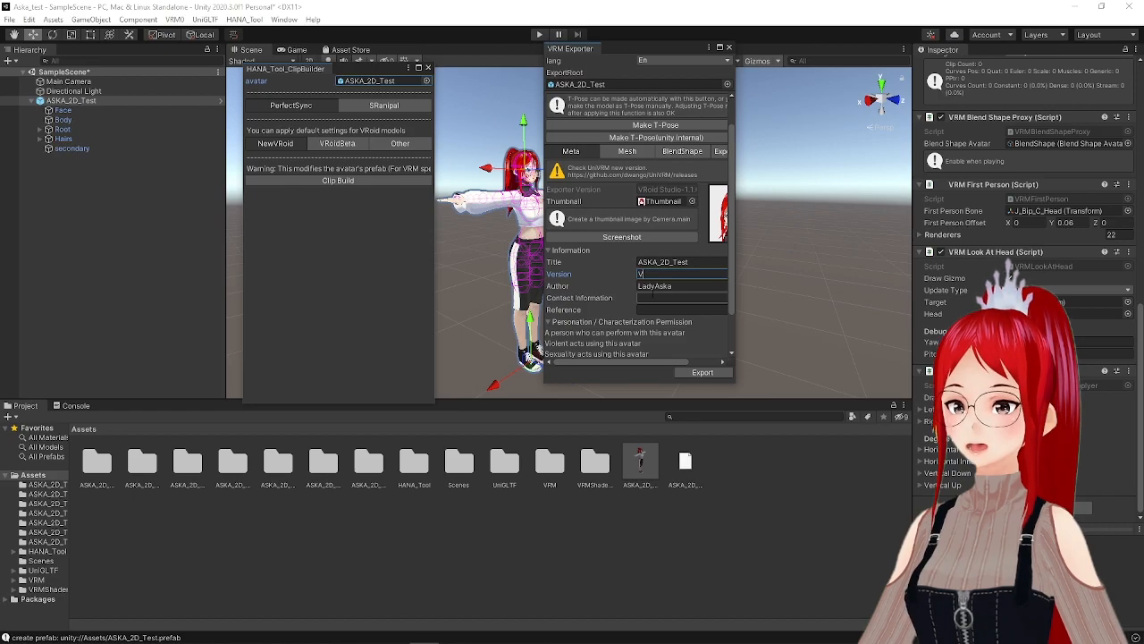
# - Export ASKA_2D_Test as a VRM with version V3
pyautogui.write('3')
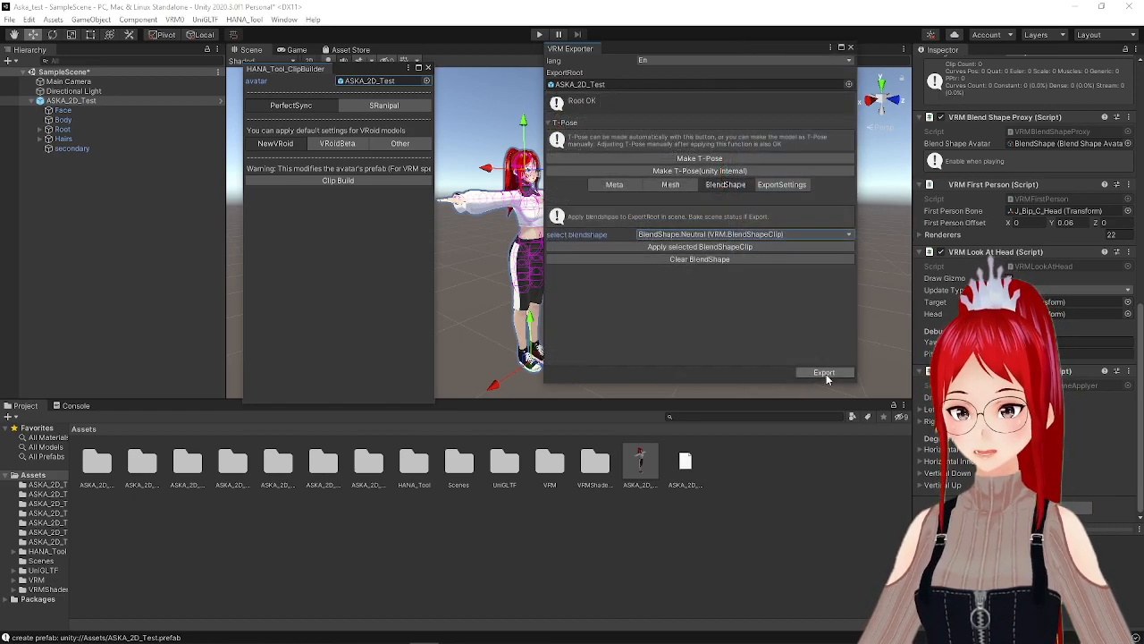
pyautogui.click(823, 372)
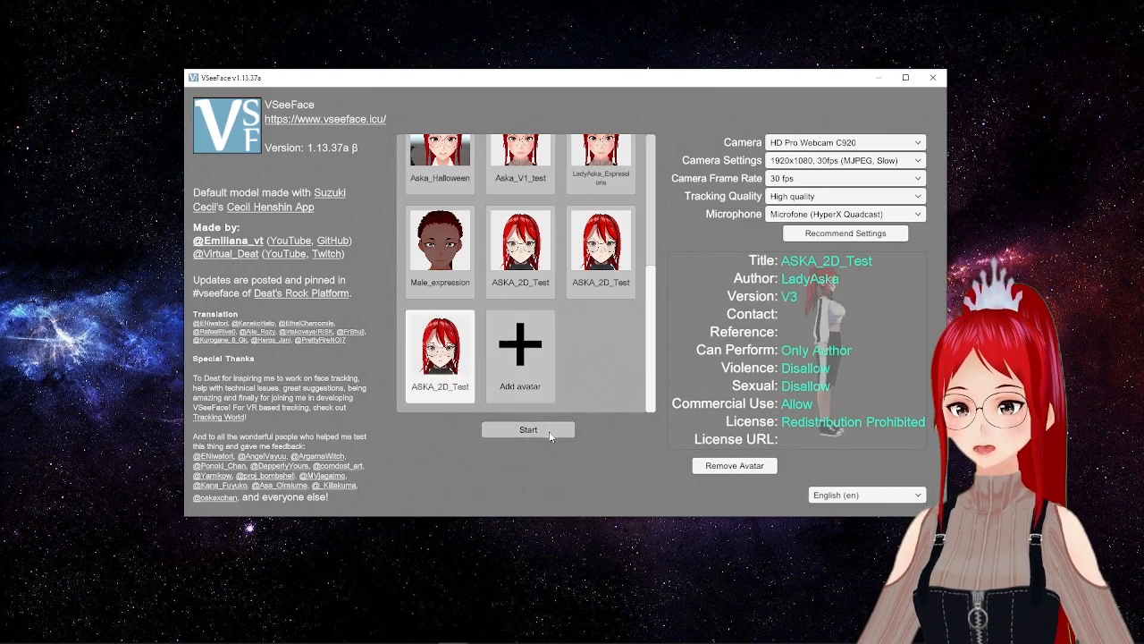
# - Start ASKA_2D_Test tracking maximized, review Expression settings, then return to avatar selection
pyautogui.click(528, 430)
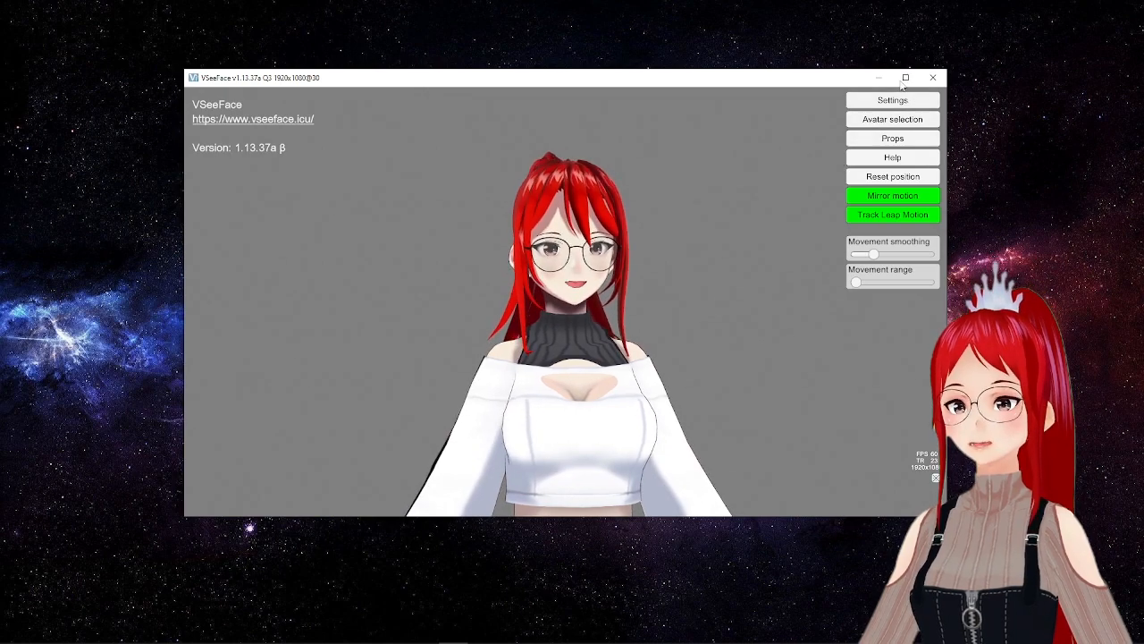
pyautogui.click(904, 77)
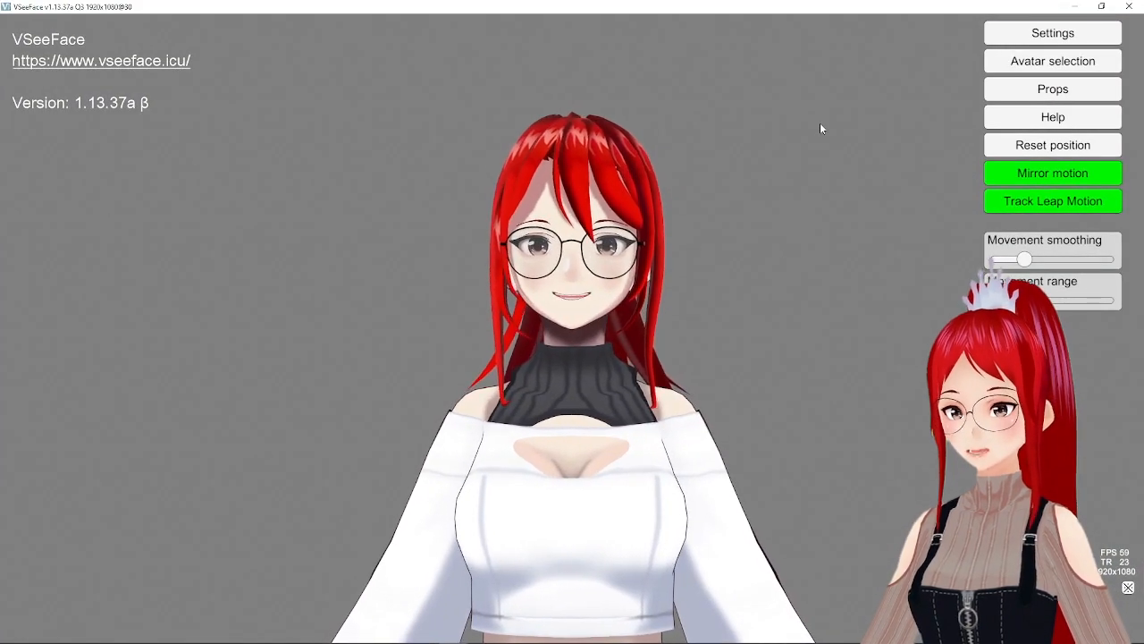
pyautogui.click(1052, 61)
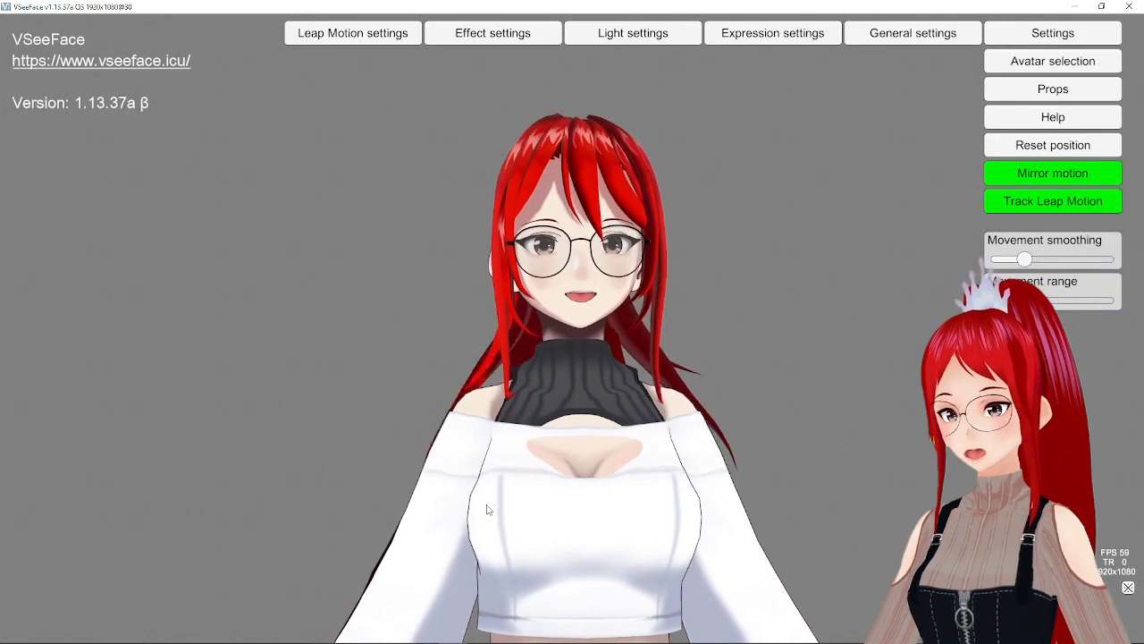
pyautogui.click(773, 33)
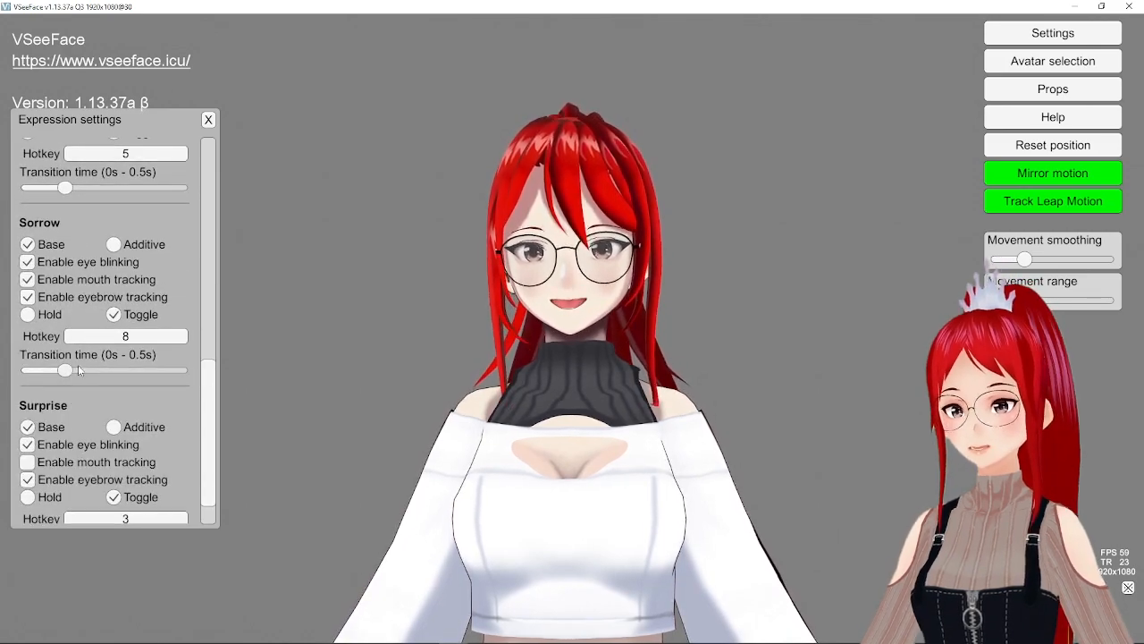
pyautogui.click(1052, 60)
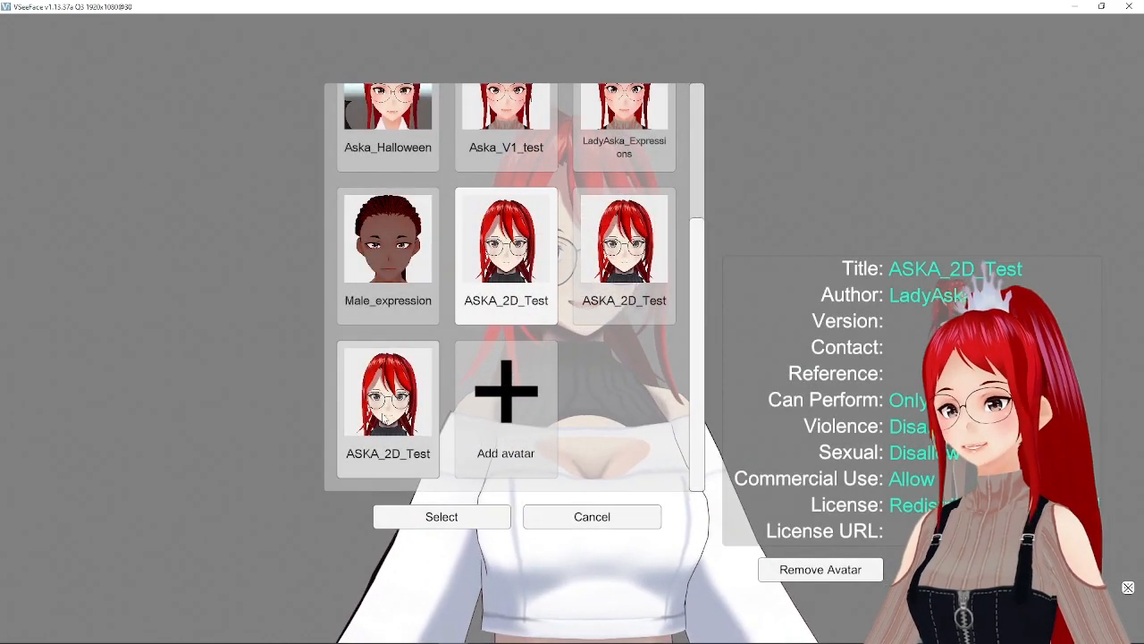
# - Load the last (V3) ASKA_2D_Test avatar and scroll its Expression settings list
pyautogui.click(388, 391)
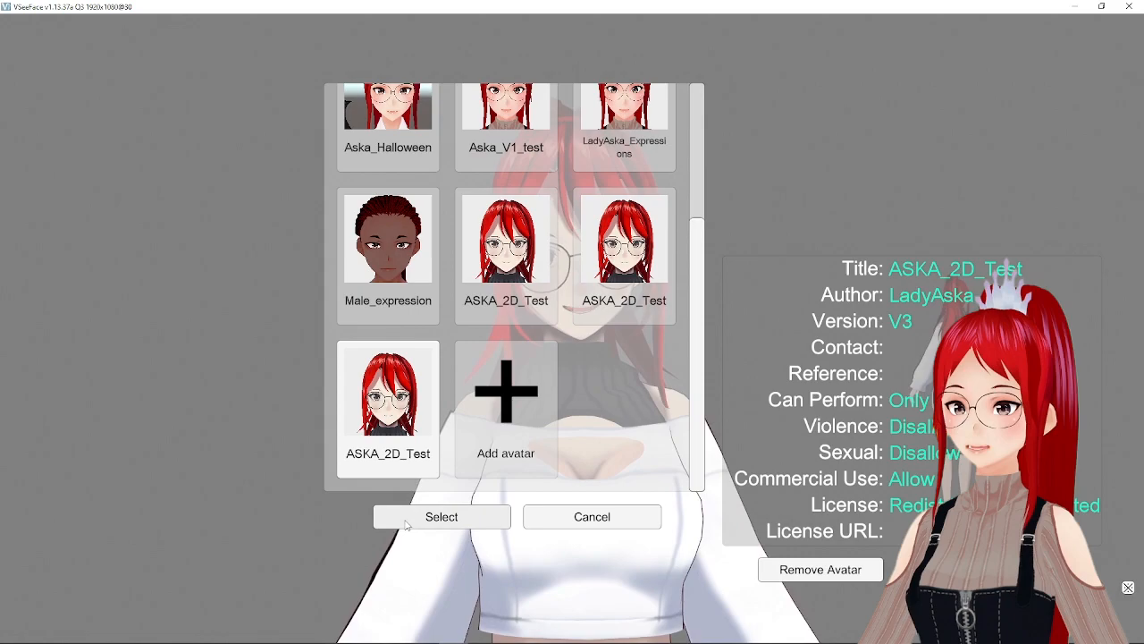
pyautogui.click(441, 516)
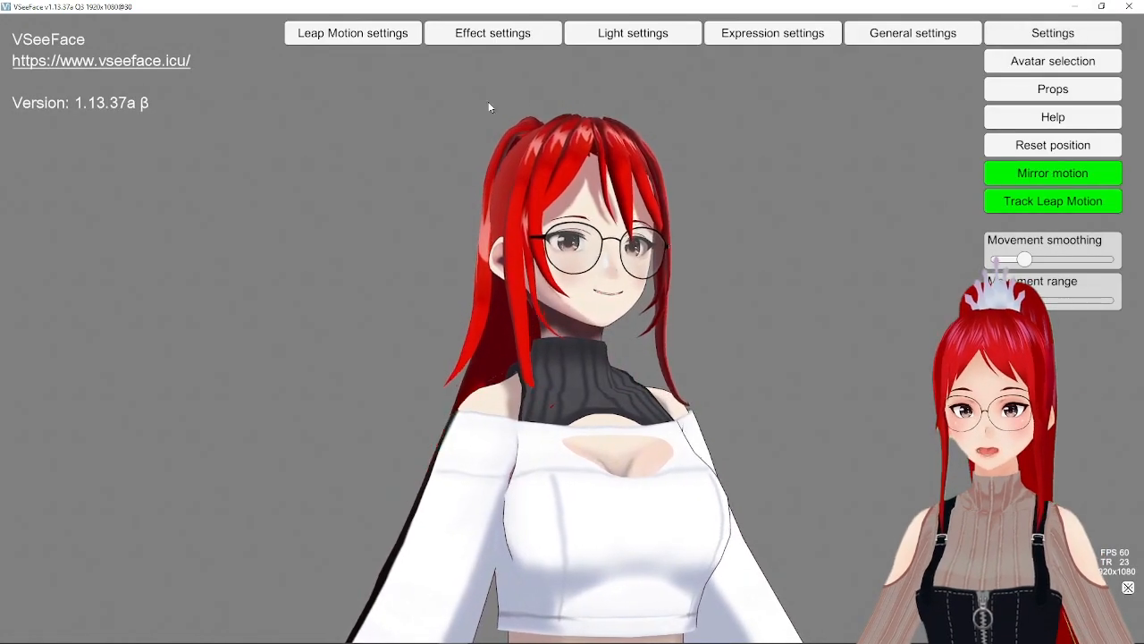
pyautogui.click(772, 33)
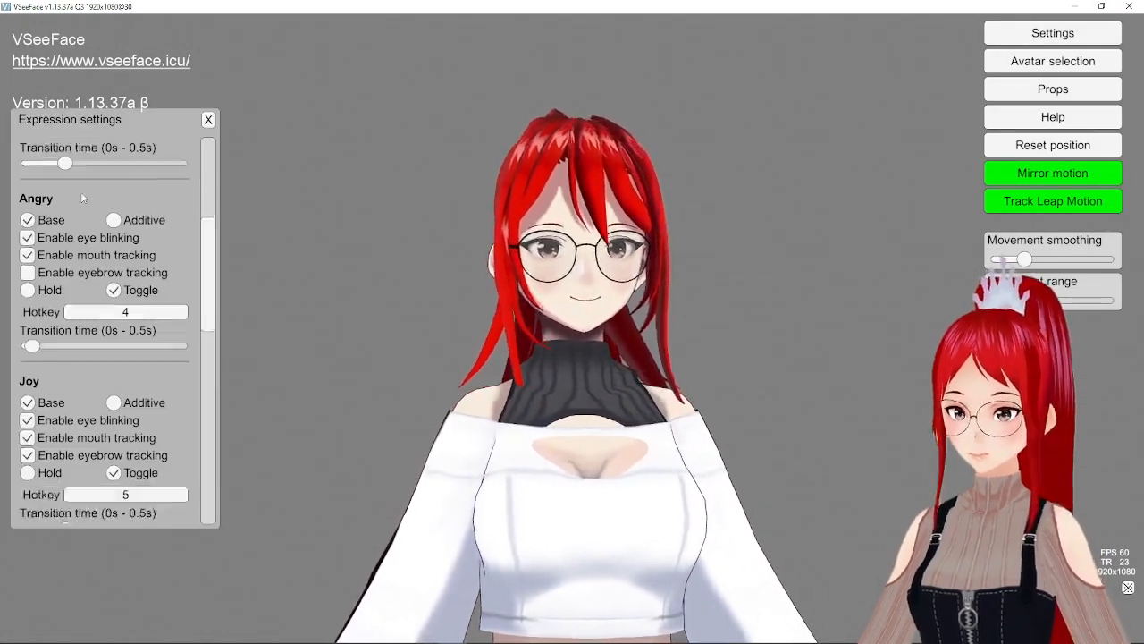
pyautogui.scroll(-3)
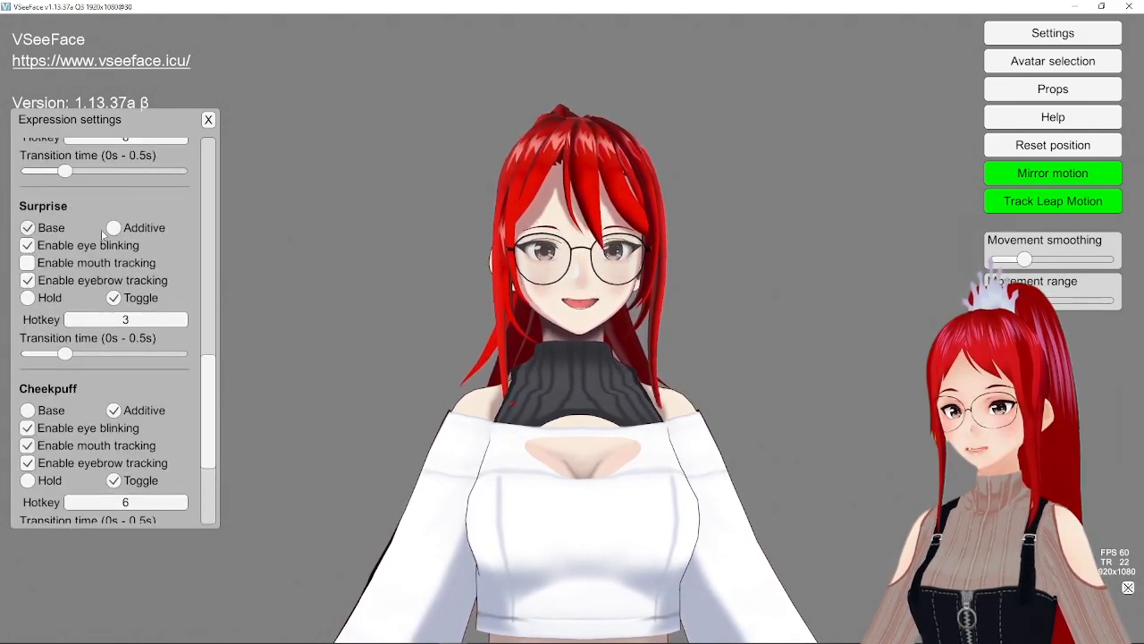
pyautogui.scroll(-3)
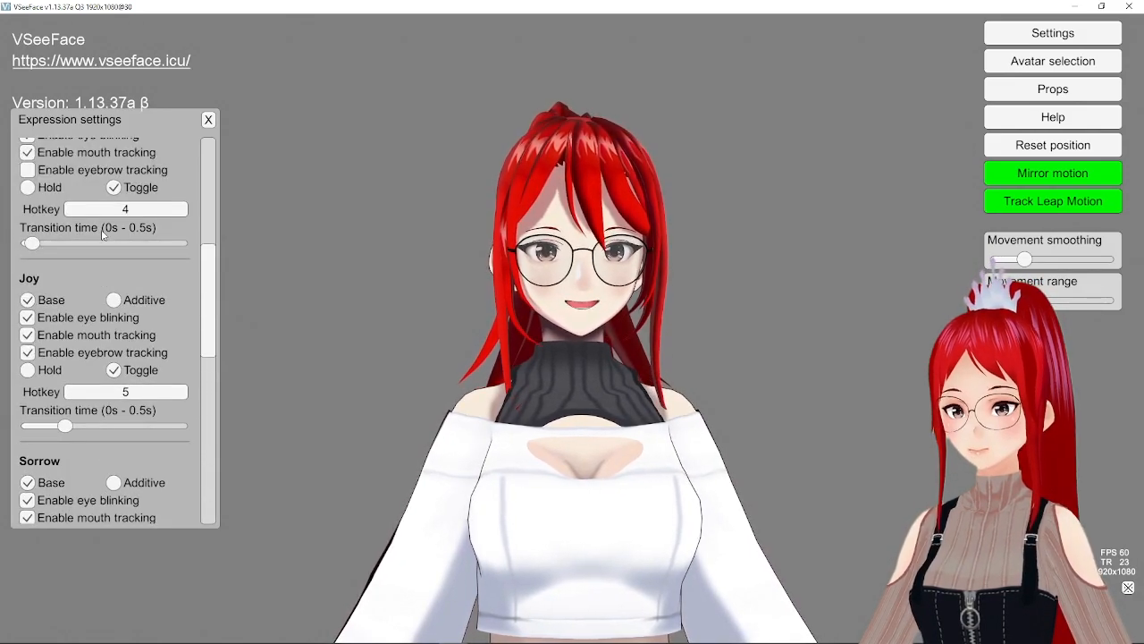